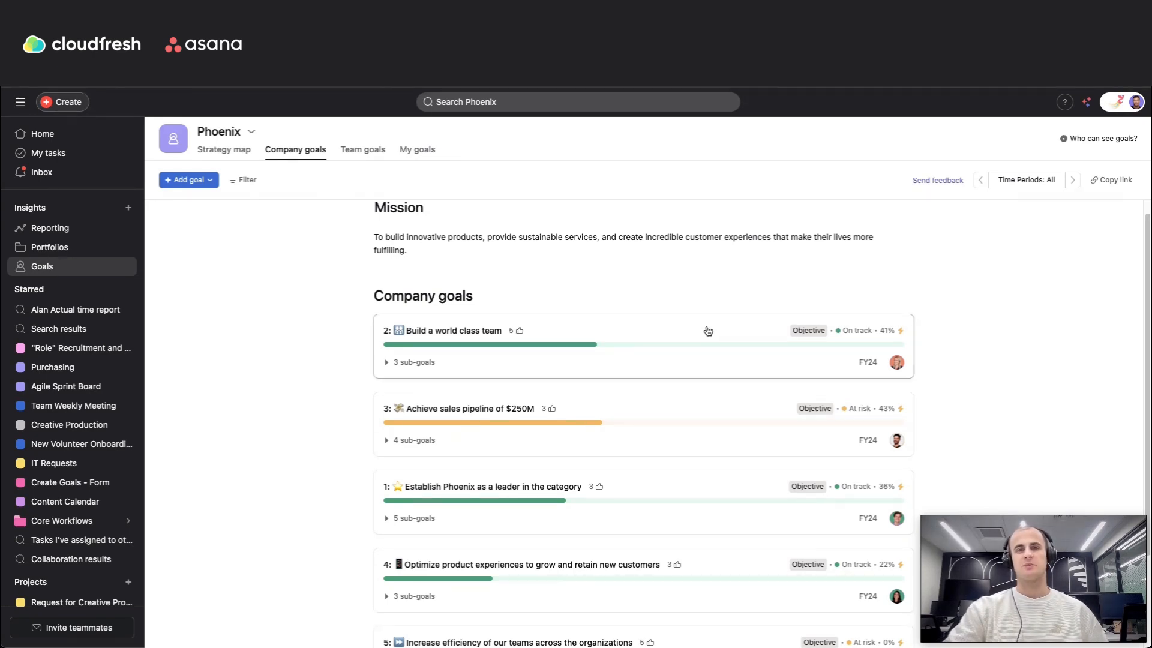
pyautogui.moveTo(712, 321)
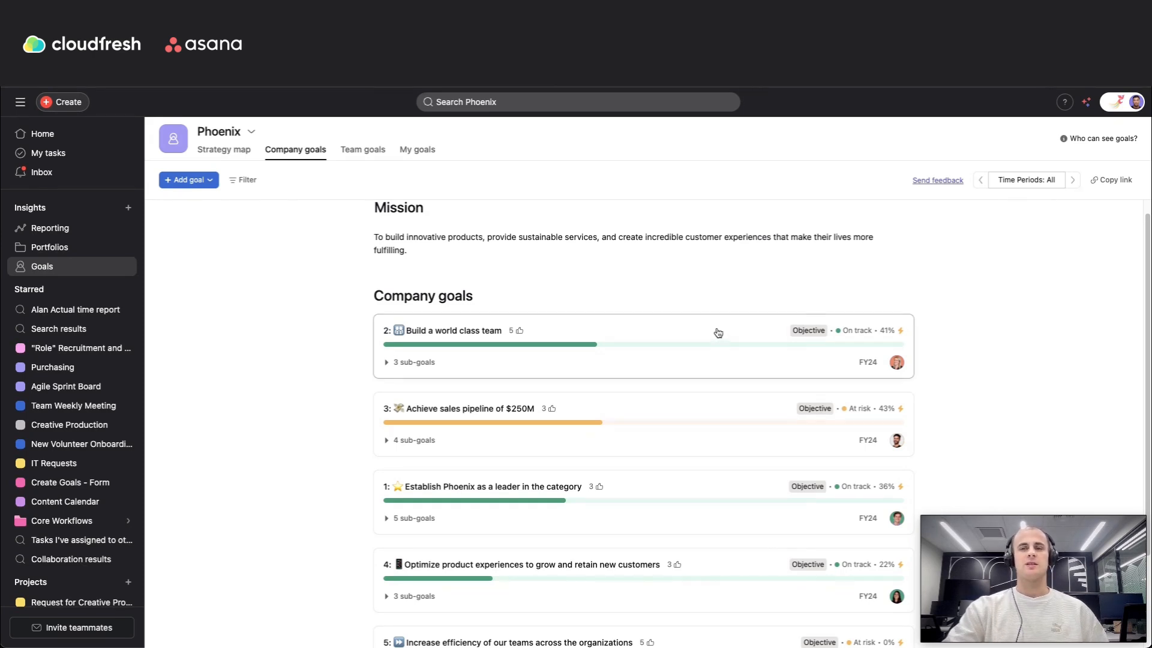
pyautogui.moveTo(731, 307)
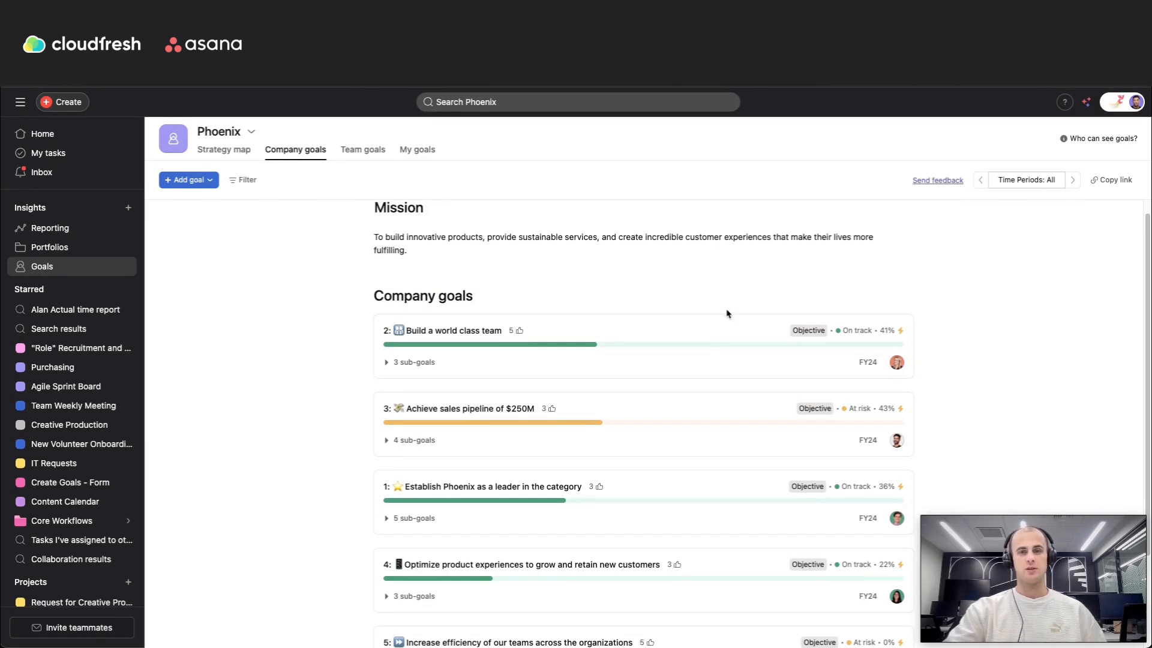
pyautogui.moveTo(710, 329)
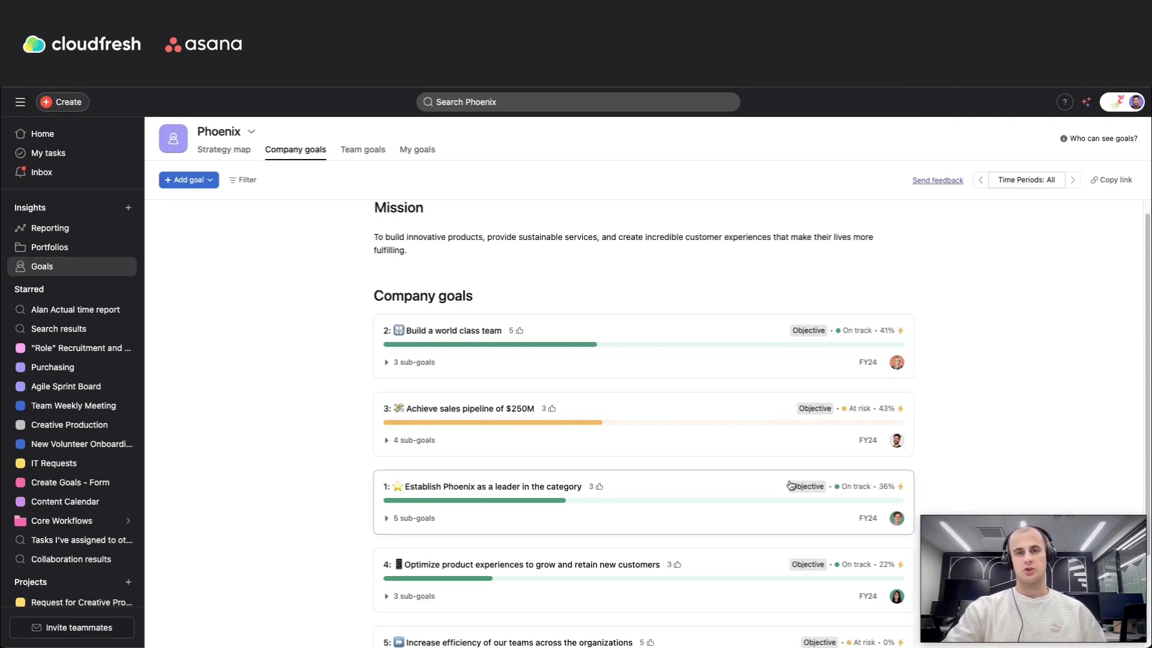
pyautogui.moveTo(789, 502)
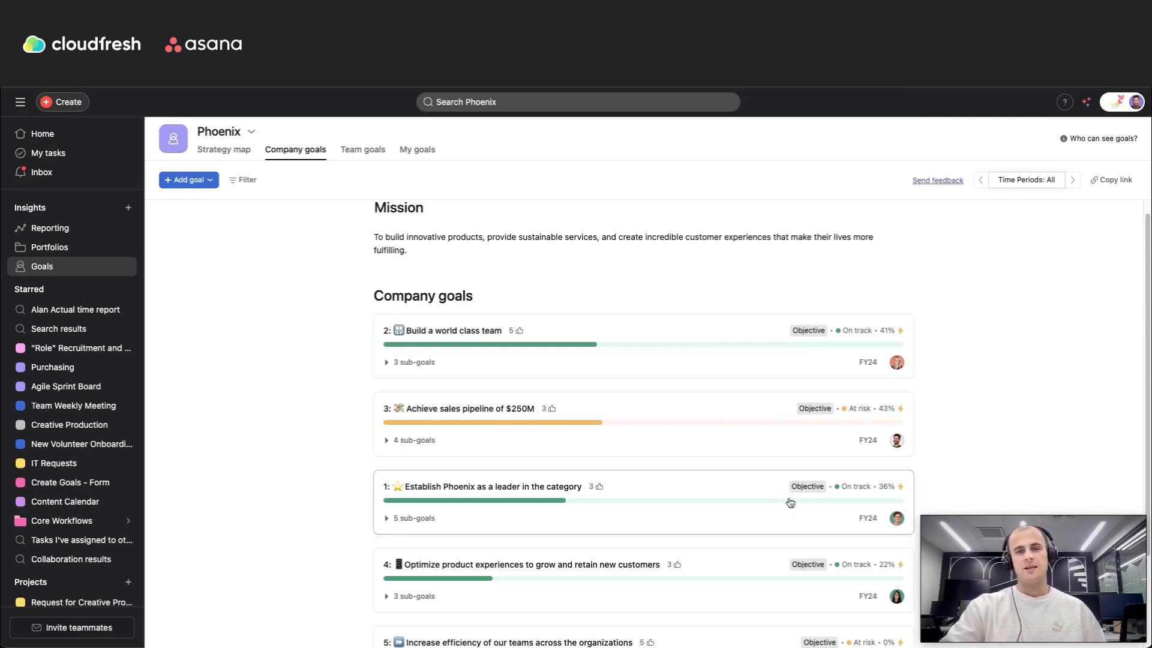
pyautogui.moveTo(787, 513)
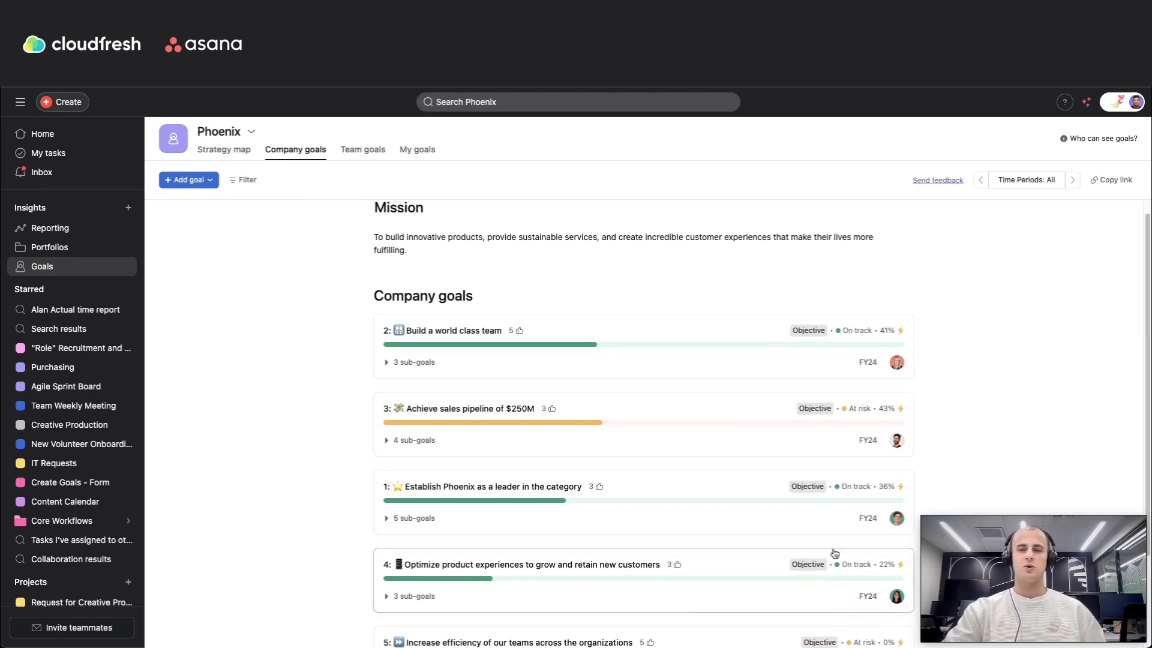
pyautogui.moveTo(832, 548)
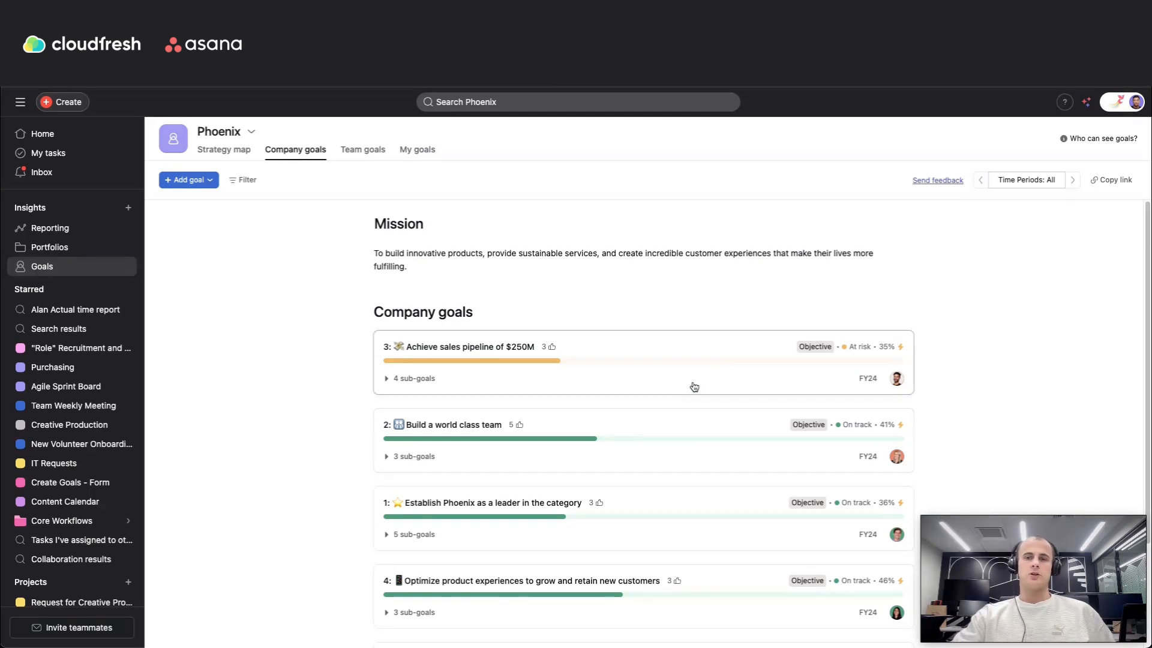
pyautogui.moveTo(698, 391)
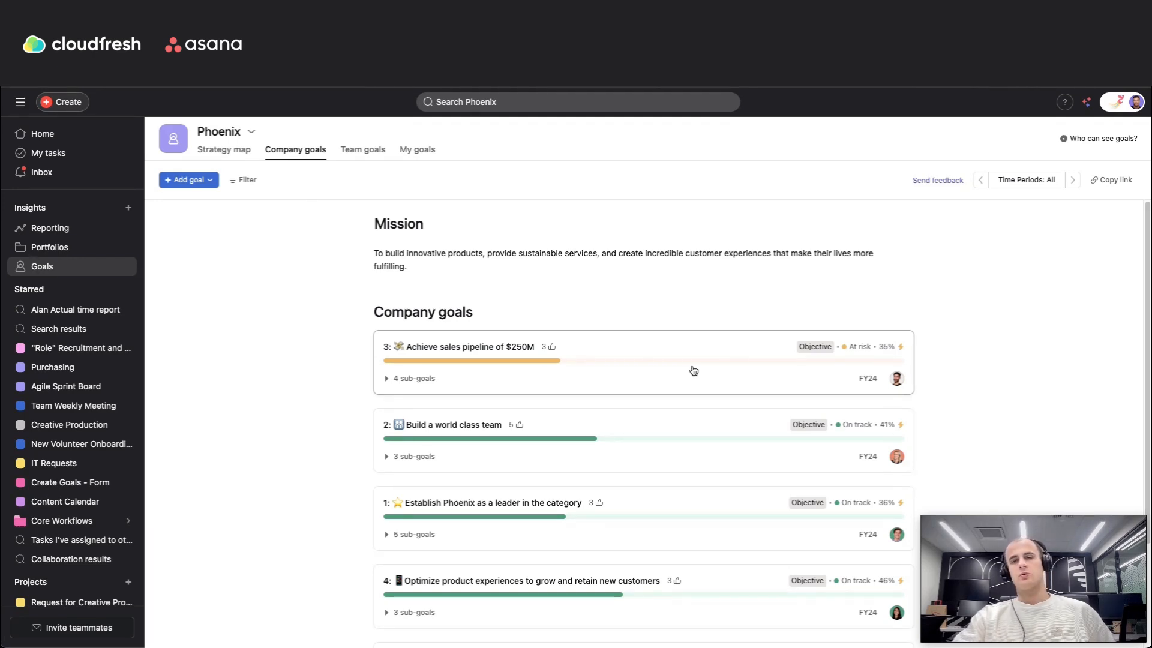
pyautogui.moveTo(597, 336)
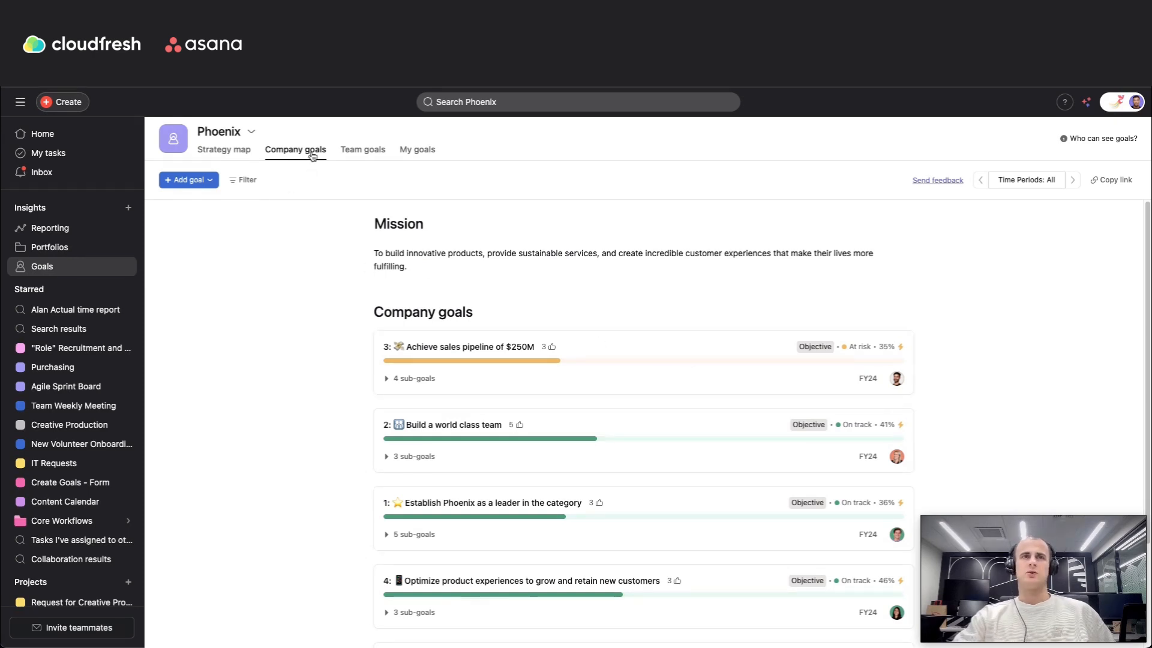
pyautogui.scroll(-3)
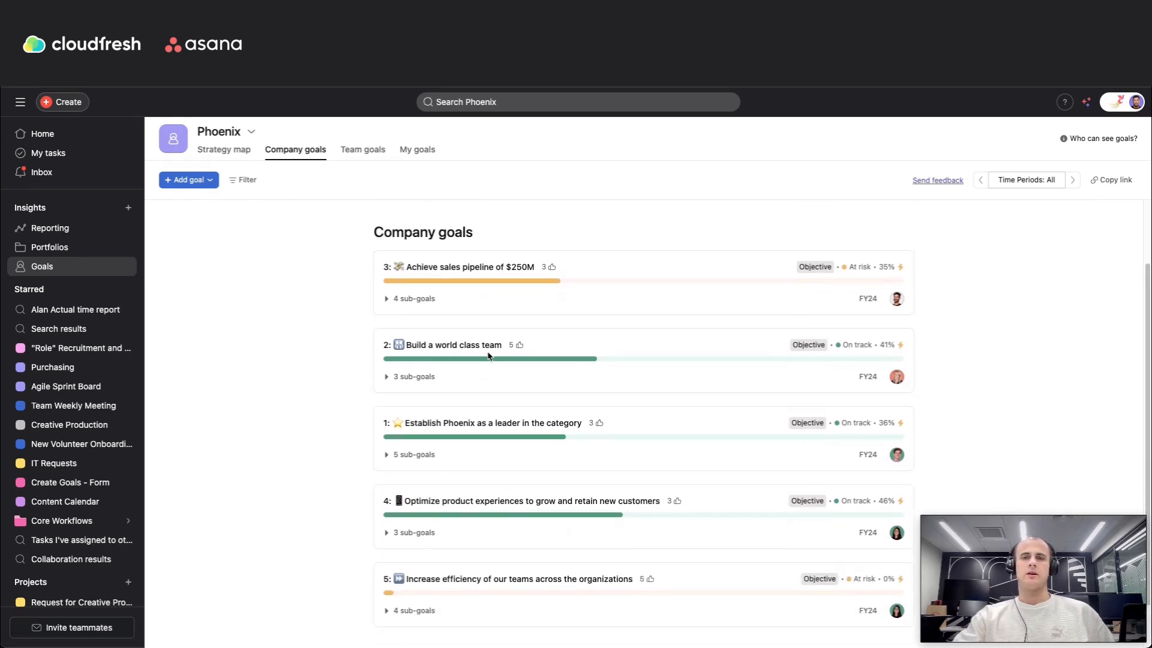
pyautogui.click(362, 149)
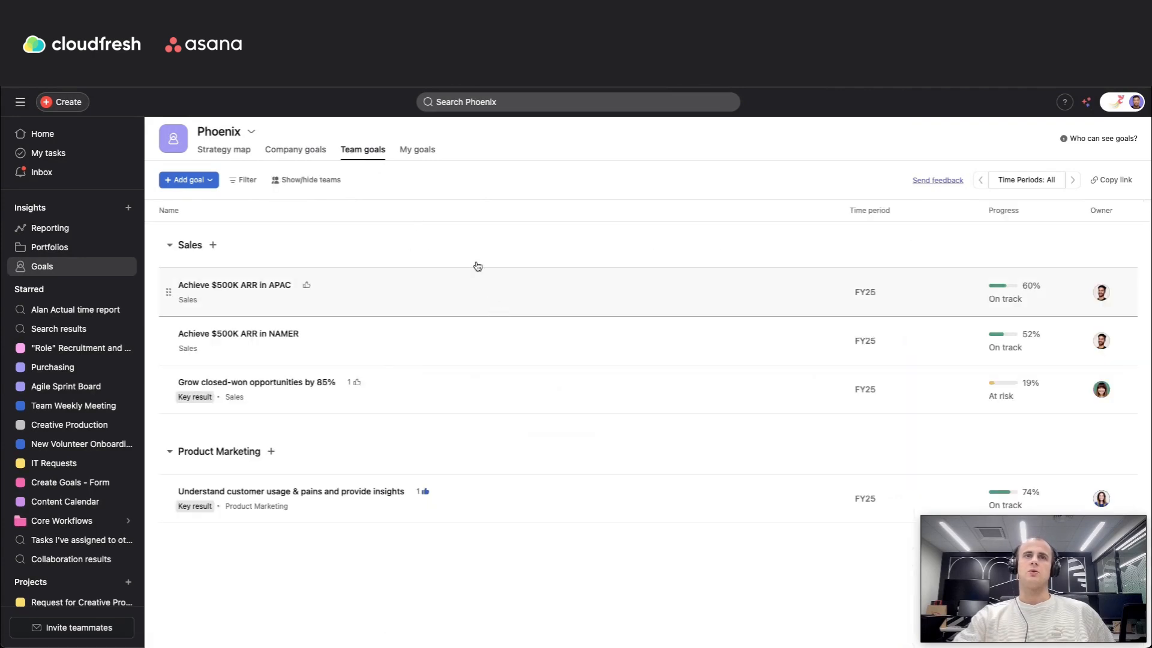
pyautogui.click(416, 149)
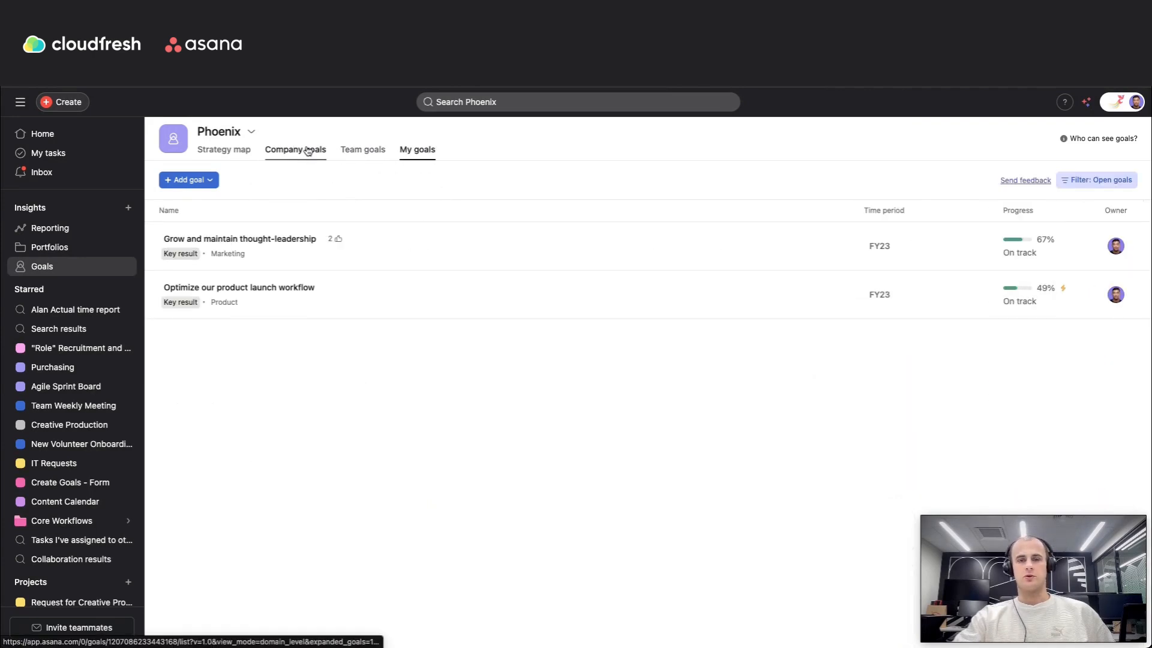
pyautogui.click(295, 149)
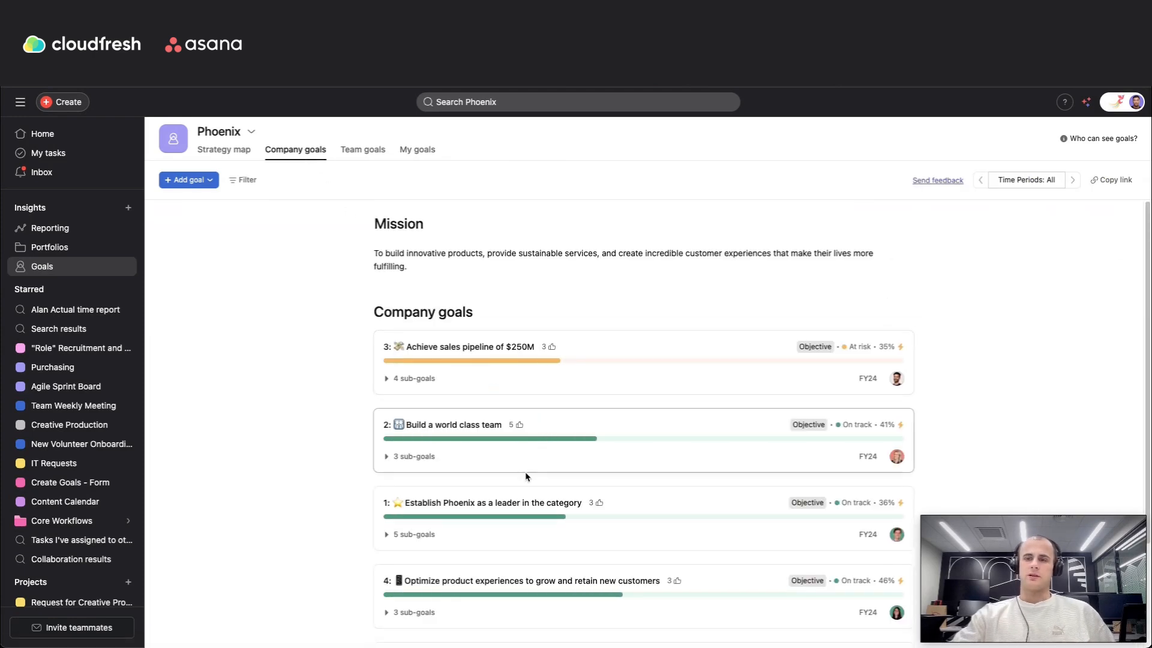
pyautogui.moveTo(508, 461)
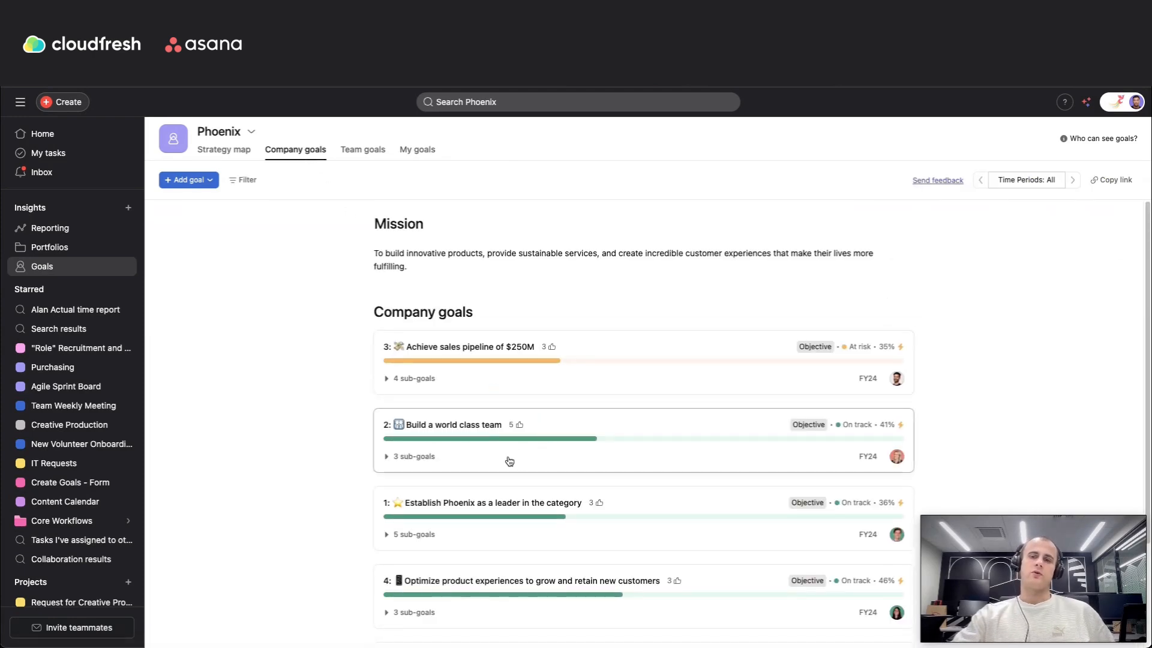
pyautogui.moveTo(535, 456)
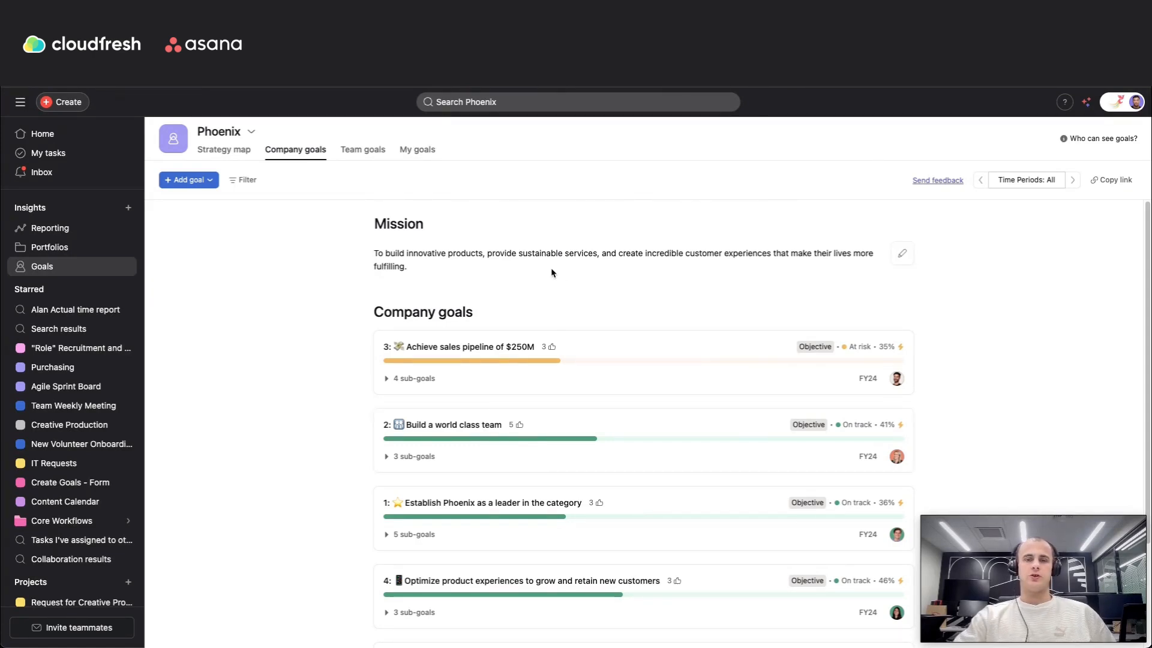
pyautogui.moveTo(587, 385)
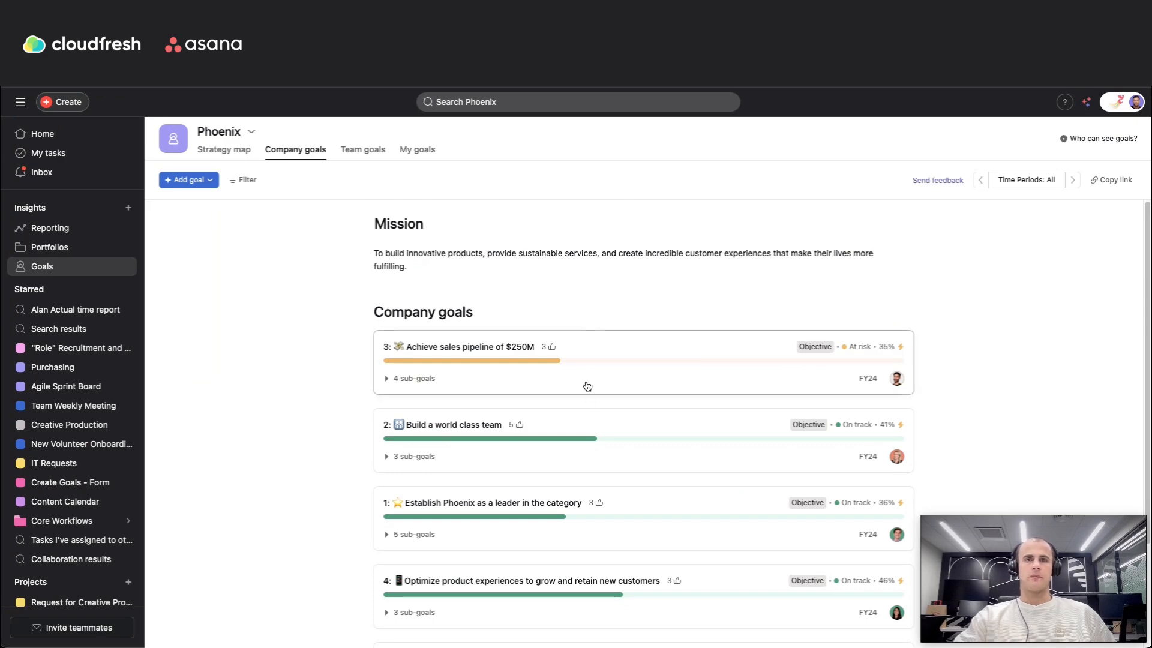
# View the 'Achieve sales pipeline of $250M' goal's status, sub-goals, description and related work
pyautogui.click(463, 347)
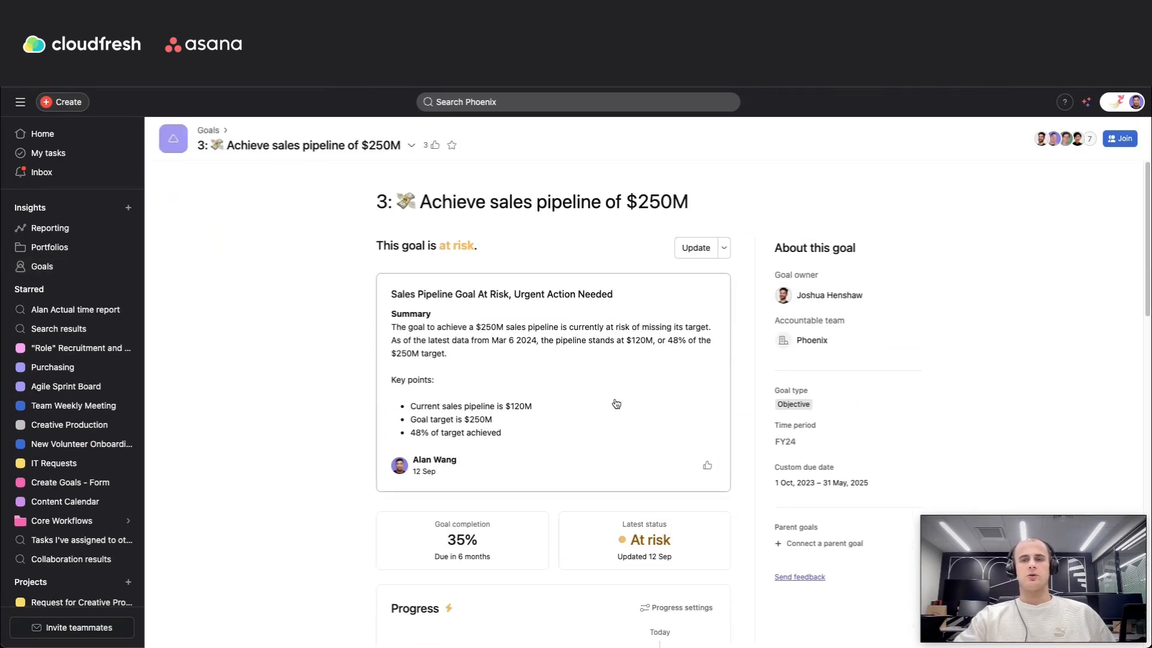
pyautogui.scroll(-3)
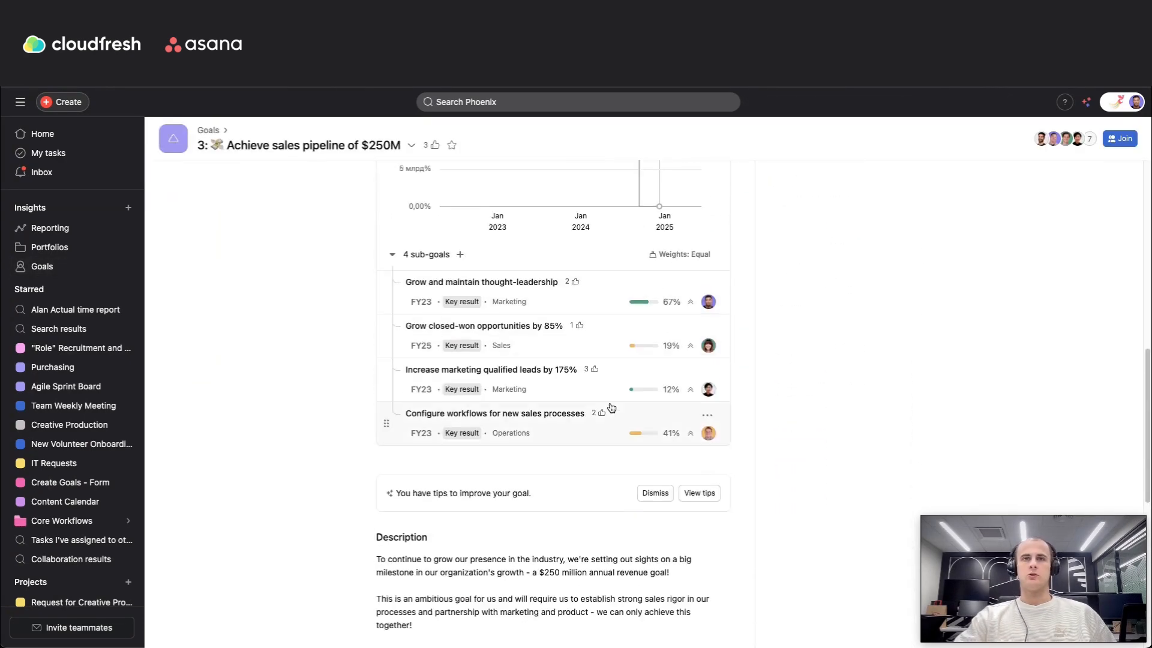
pyautogui.scroll(-3)
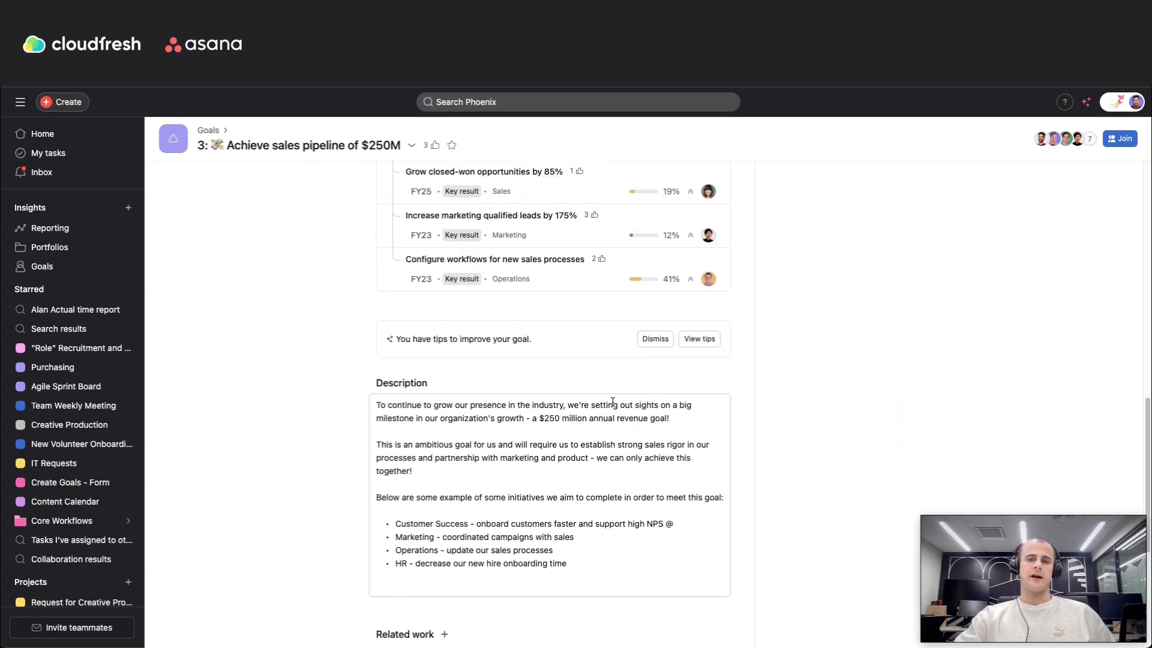
pyautogui.scroll(-3)
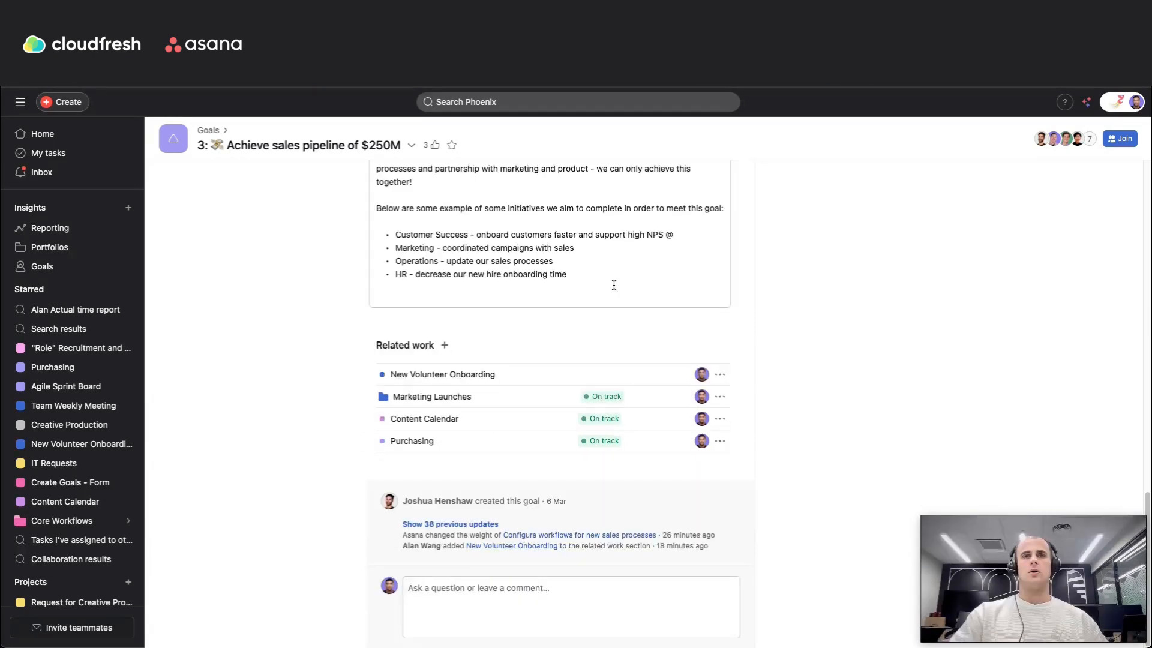
pyautogui.moveTo(688, 362)
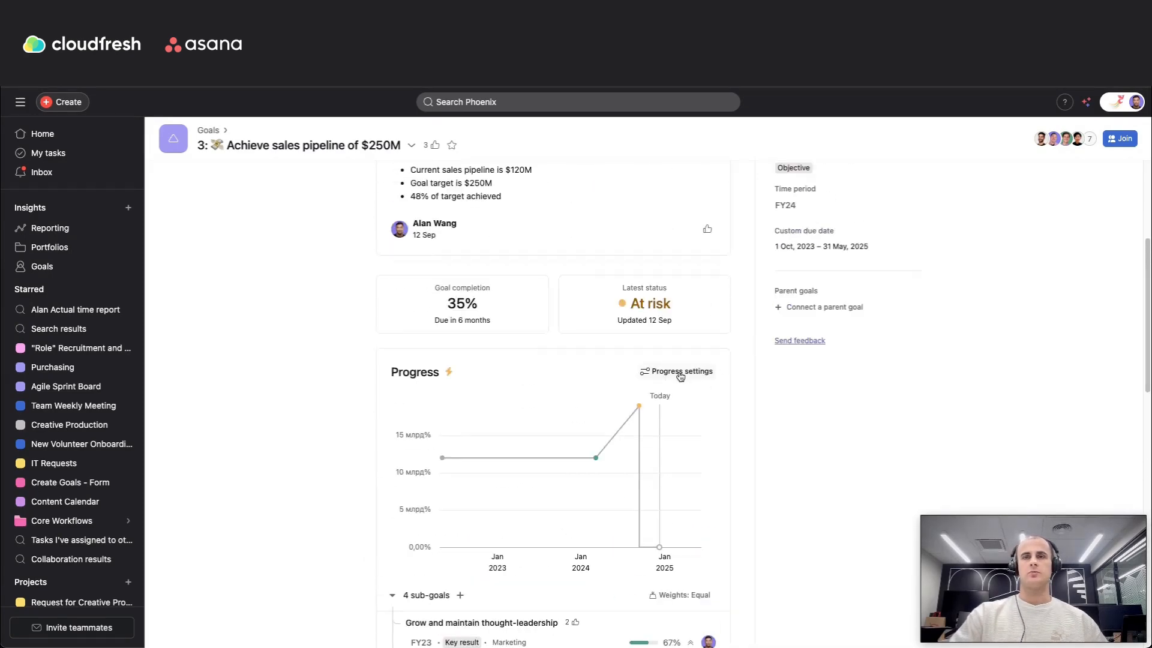
# View the $250M goal's progress settings, auto-calculated from subgoals as a percent
pyautogui.click(676, 370)
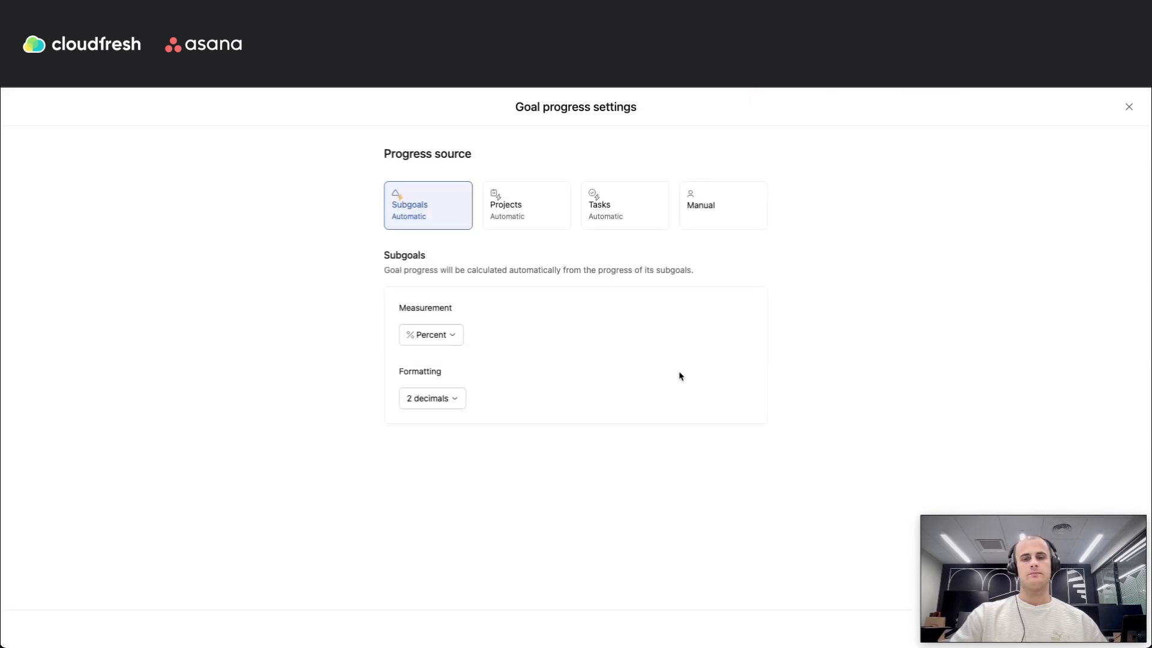
pyautogui.moveTo(656, 336)
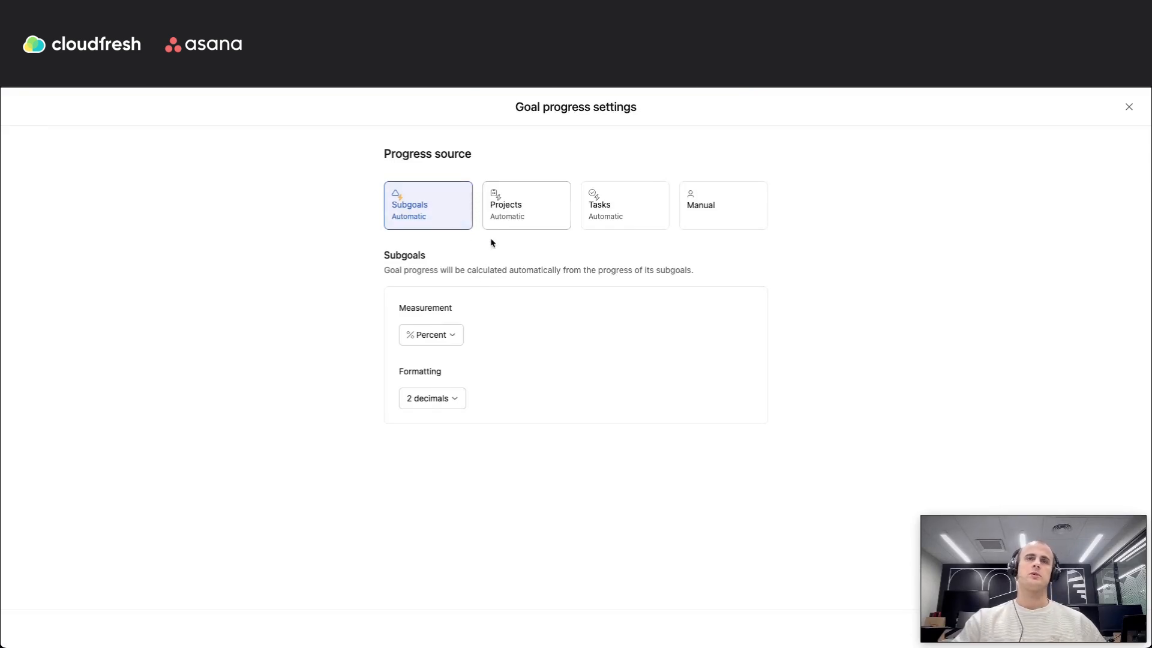
pyautogui.moveTo(516, 253)
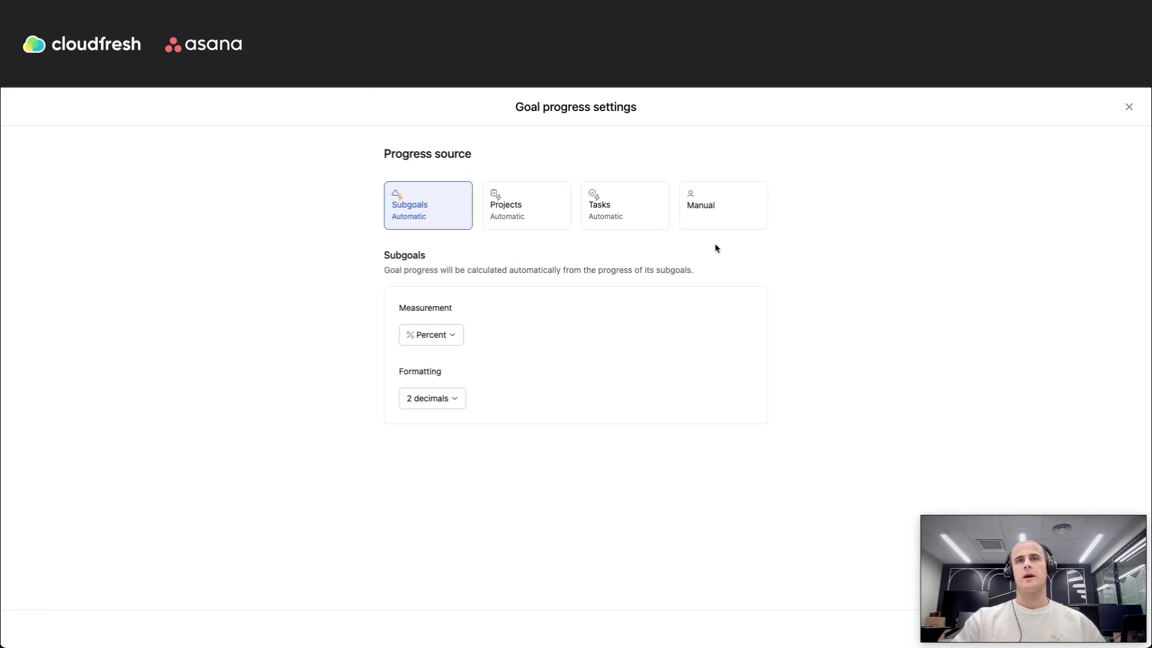
pyautogui.moveTo(694, 253)
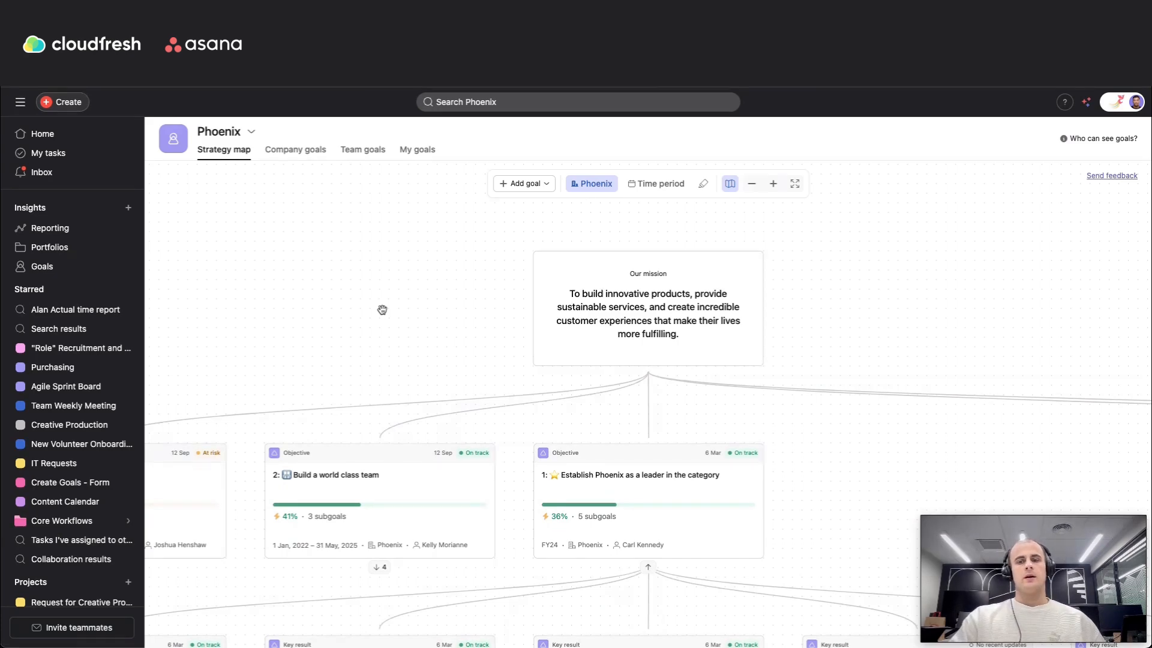
pyautogui.moveTo(408, 314)
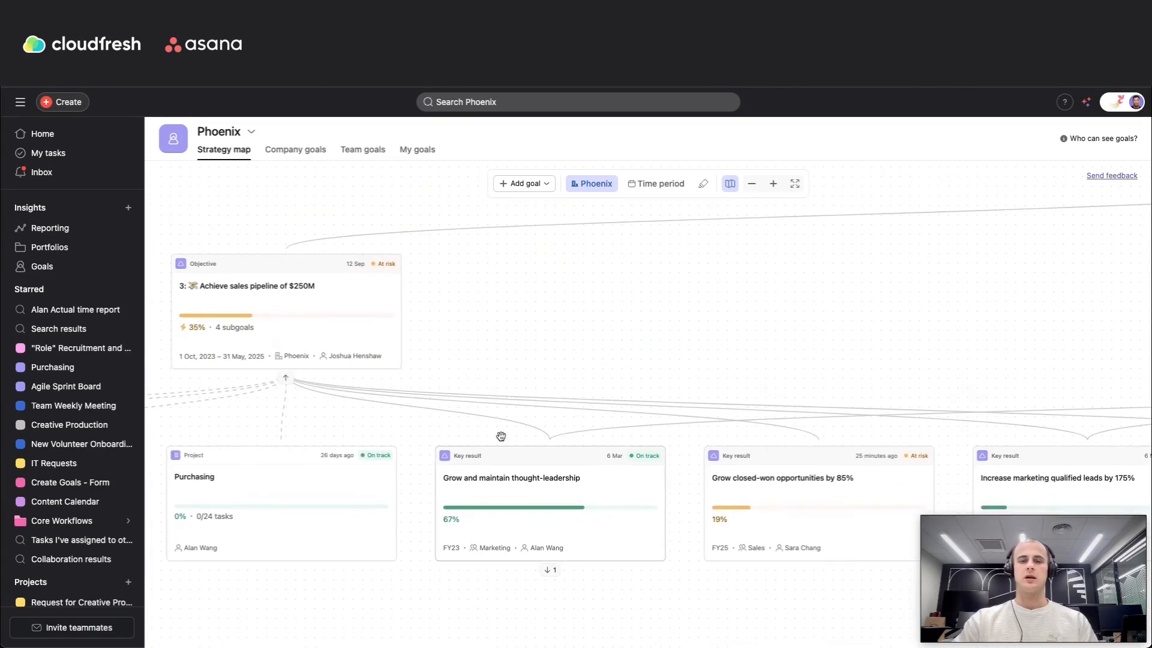
# Shift the Phoenix strategy map, then return to the Company goals list
pyautogui.moveTo(500, 435); pyautogui.dragTo(577, 423)
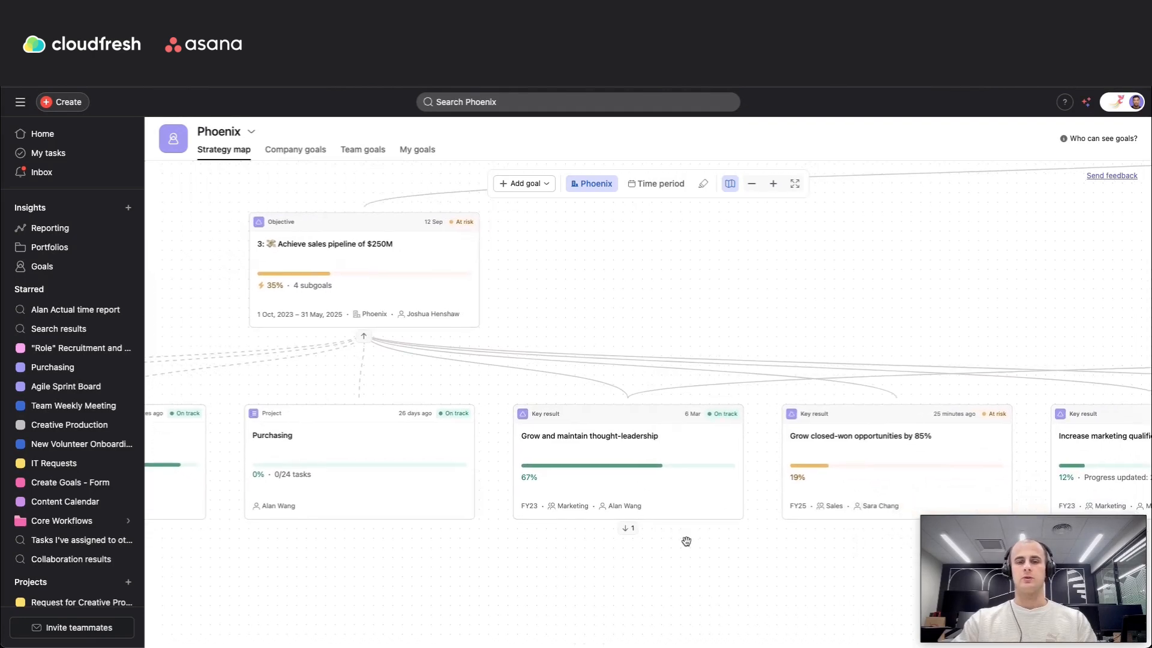
pyautogui.click(296, 149)
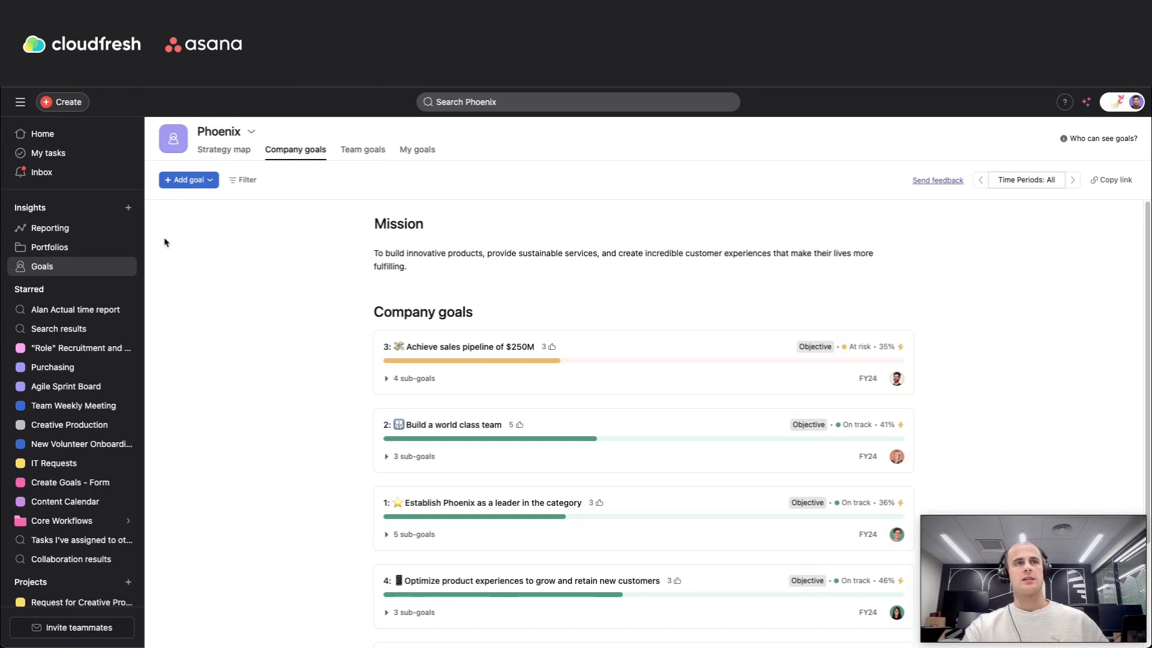
pyautogui.moveTo(169, 280)
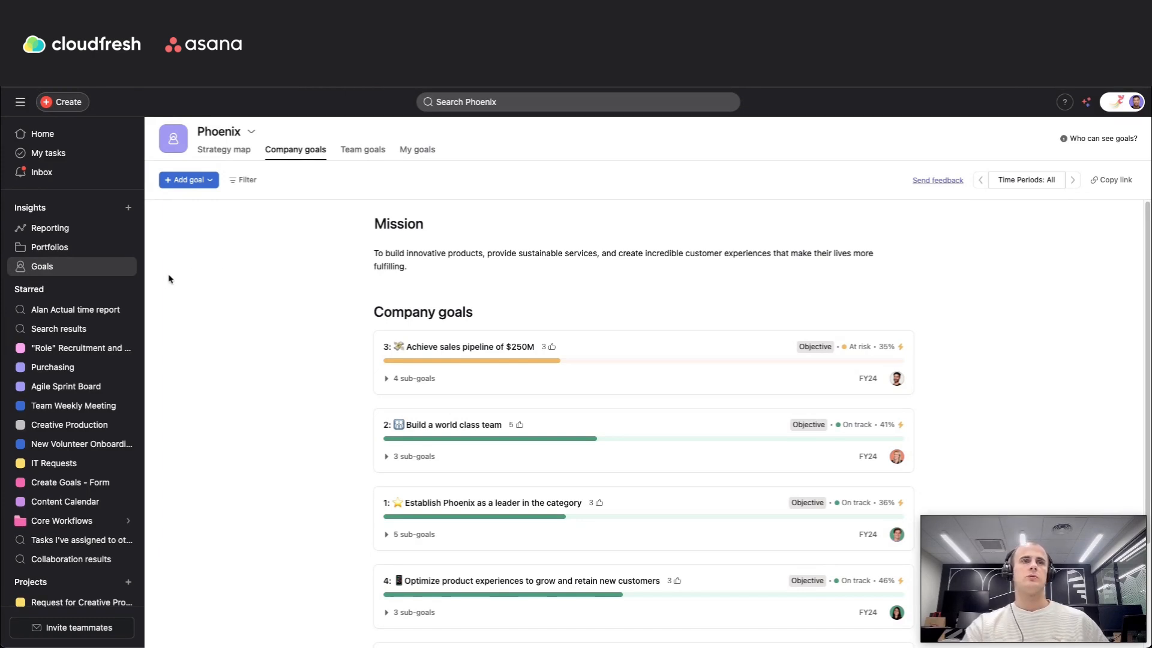
pyautogui.moveTo(118, 271)
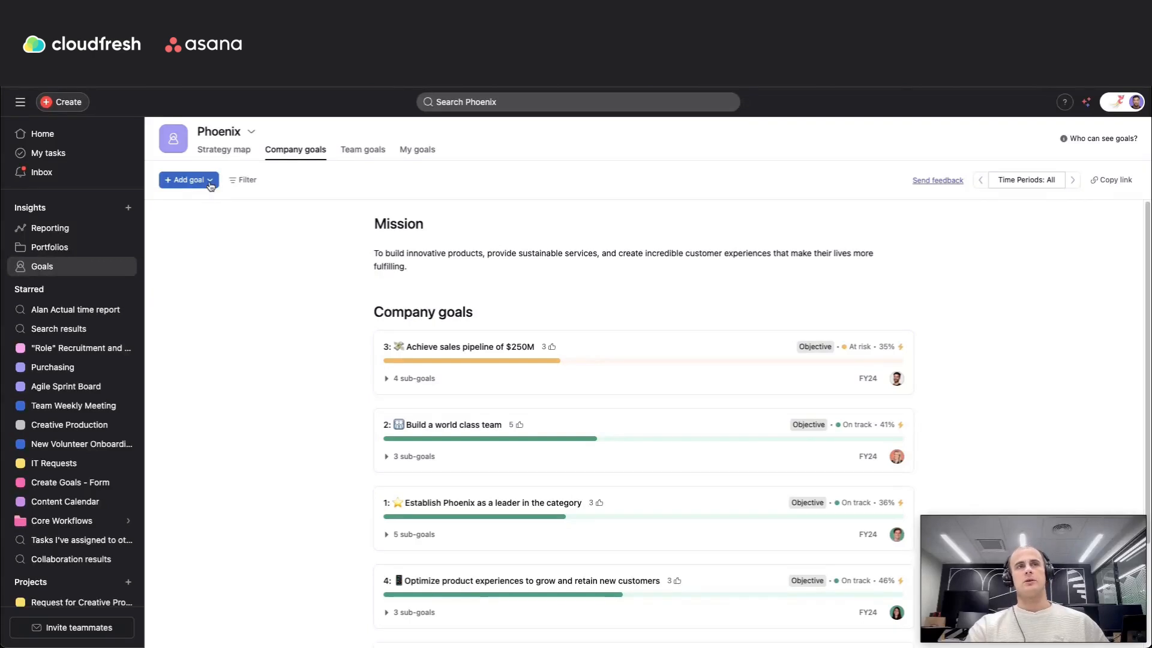
# Start a new blank company goal from the Add goal options
pyautogui.click(187, 180)
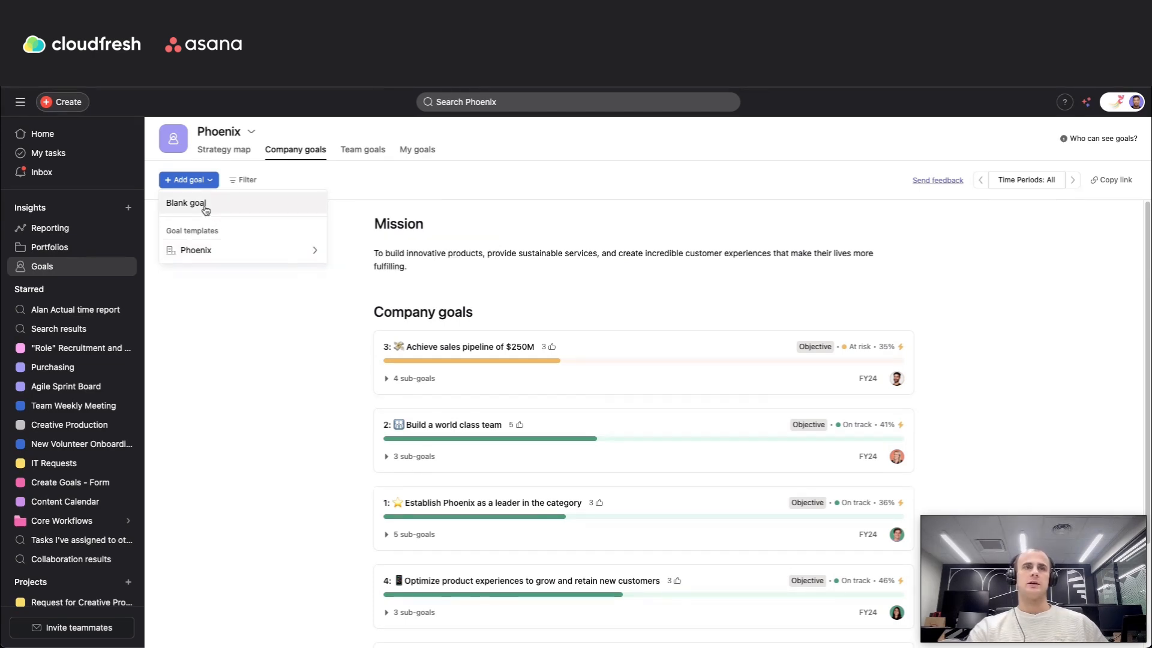
pyautogui.click(185, 203)
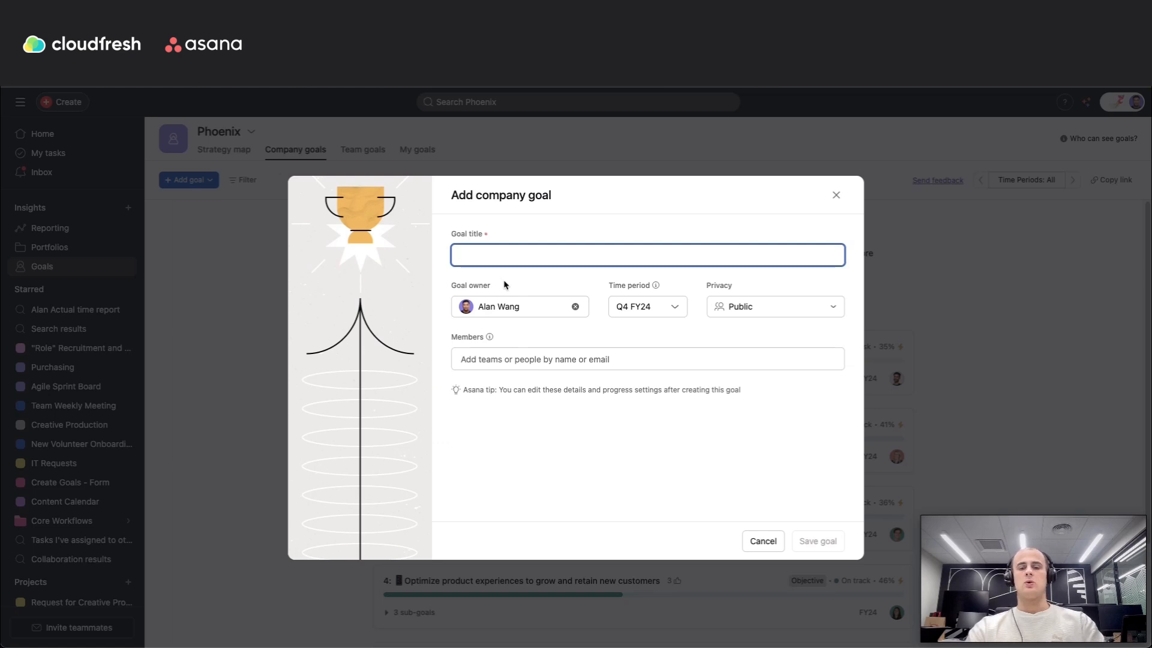
# Create the goal 'Increase Quarterly Sales Revenue by 20%' for Q1 FY25
pyautogui.write('Increase Quarterly Sales Revenue by 20%')
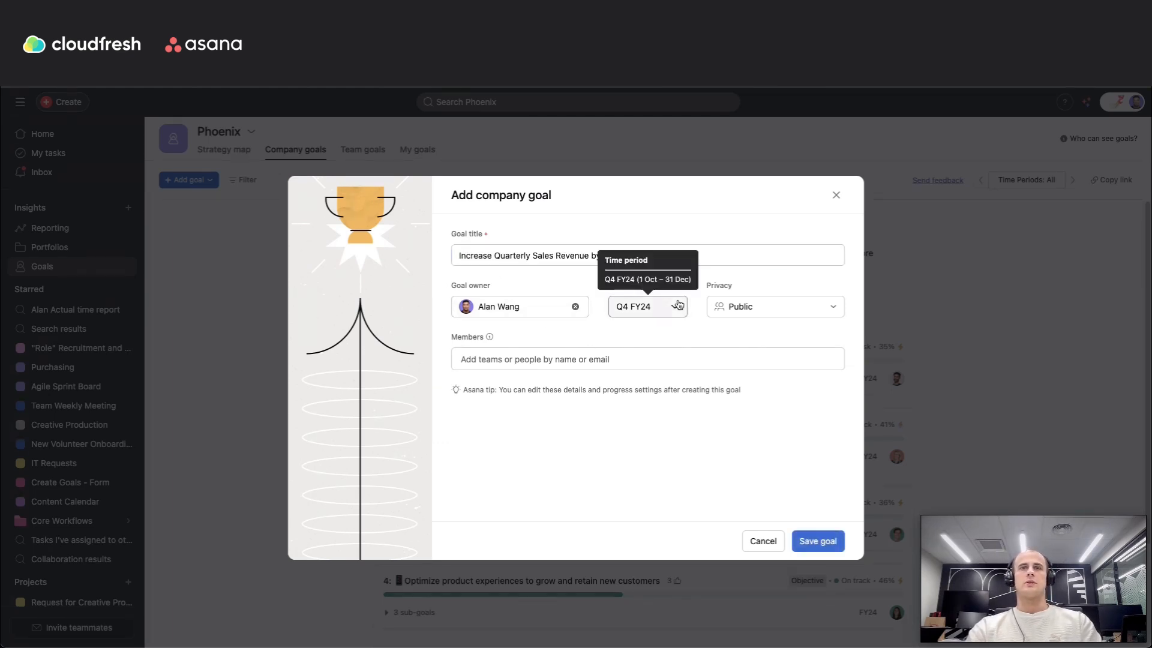
pyautogui.click(647, 306)
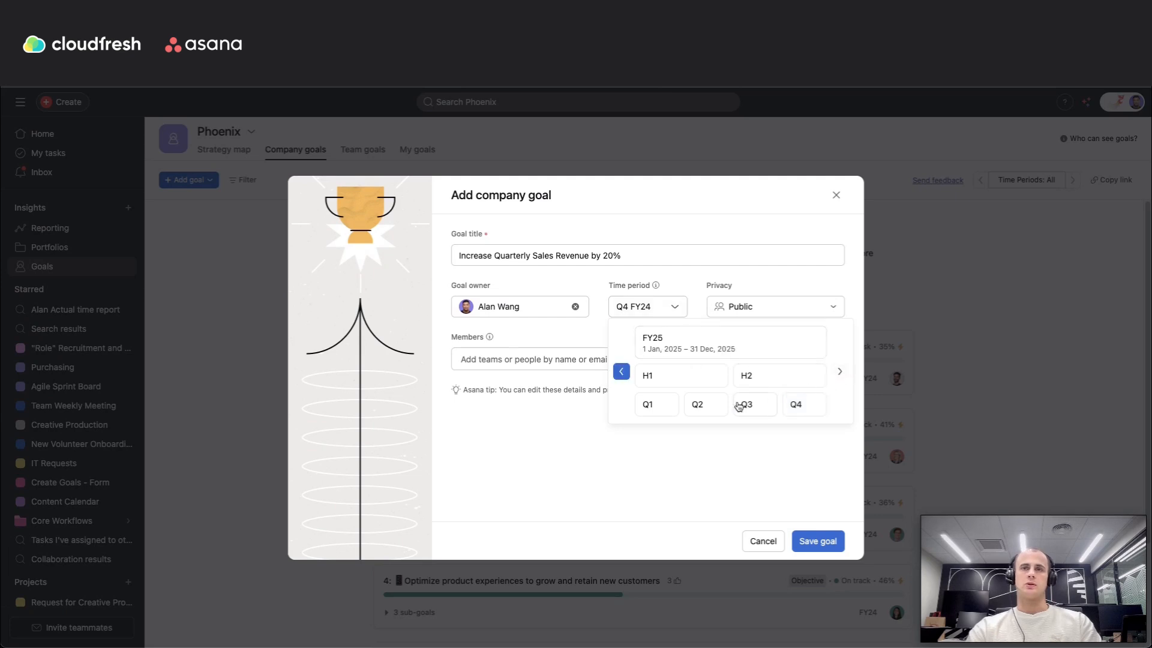
pyautogui.click(647, 405)
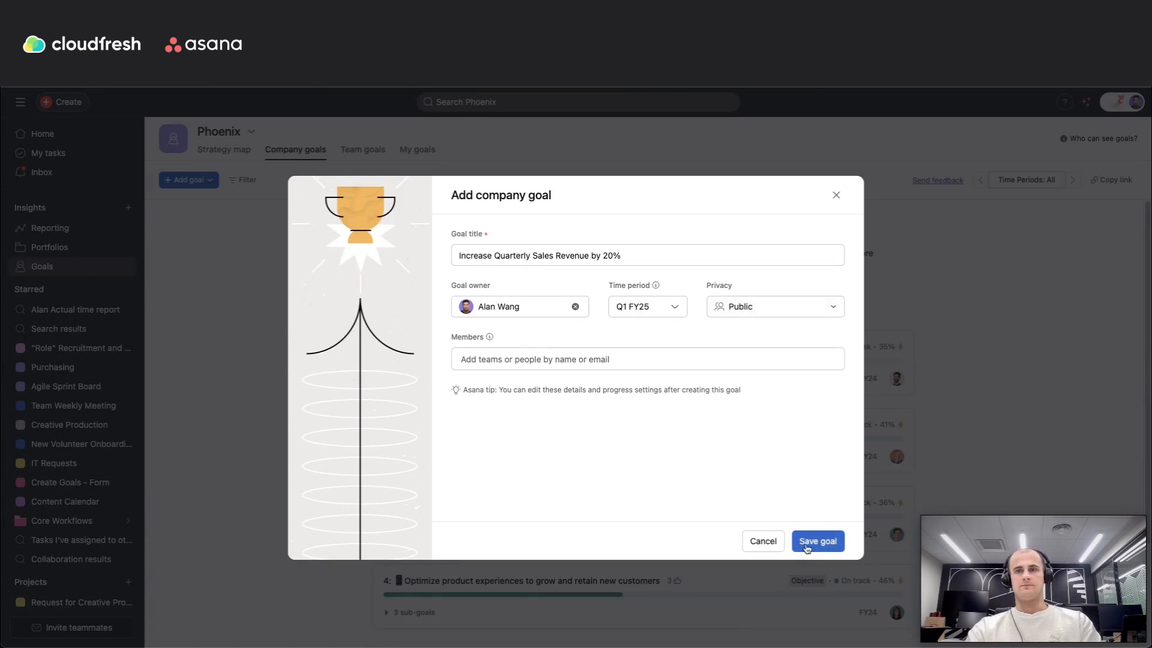
pyautogui.click(817, 542)
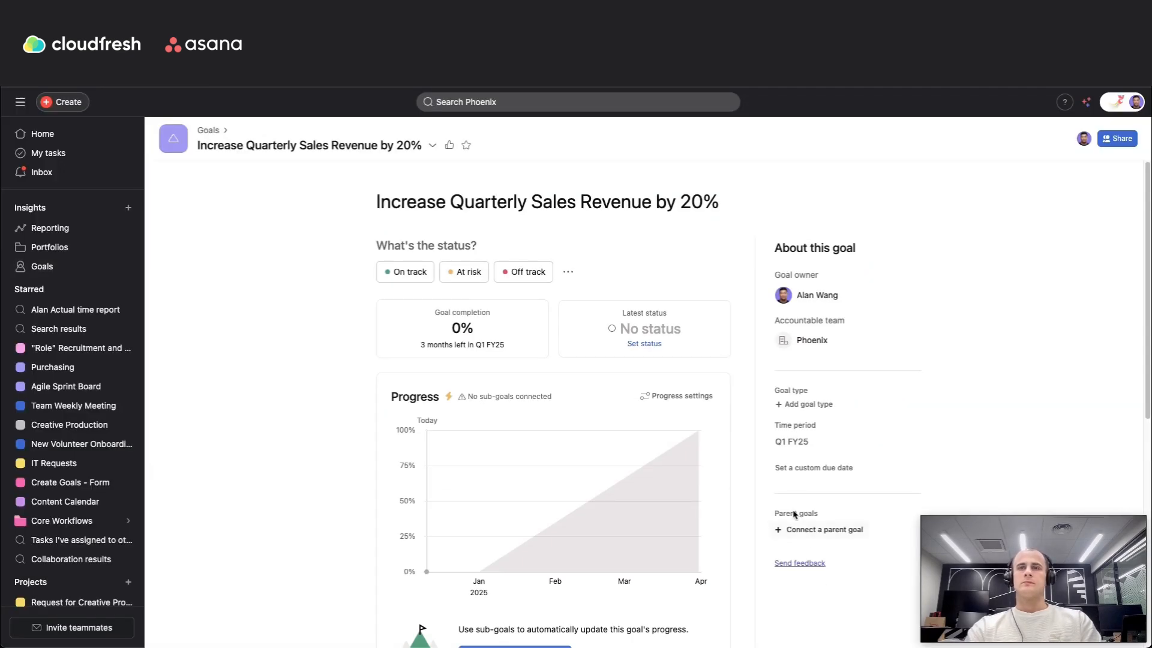
pyautogui.moveTo(938, 299)
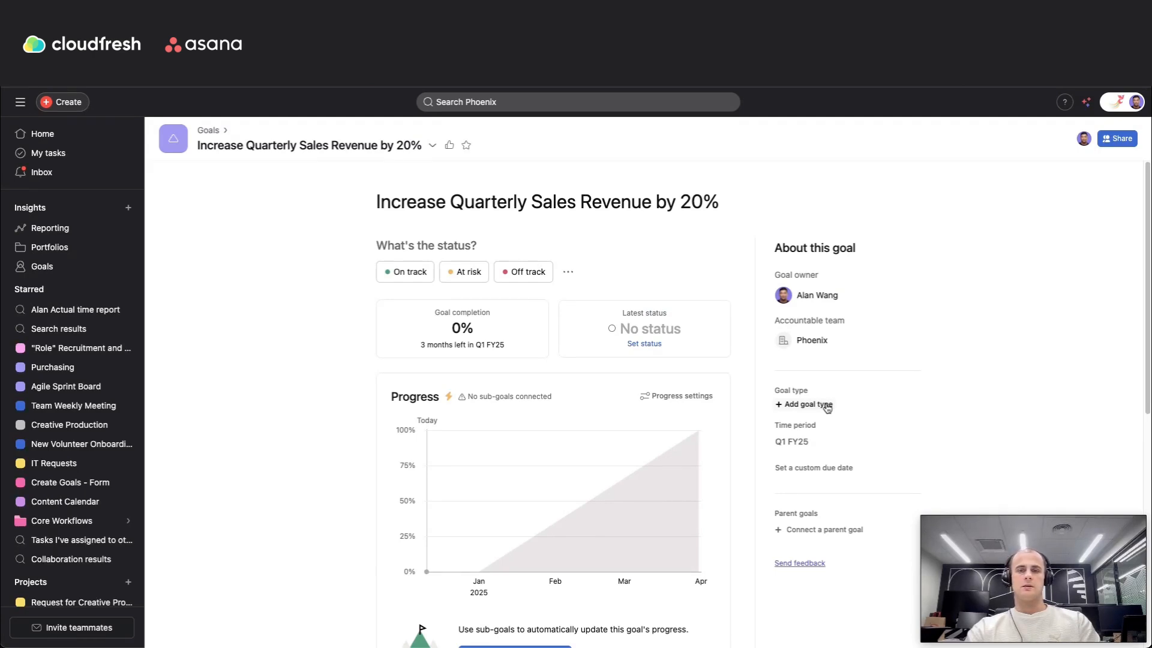
# Set the new sales revenue goal's type to Key result
pyautogui.click(804, 405)
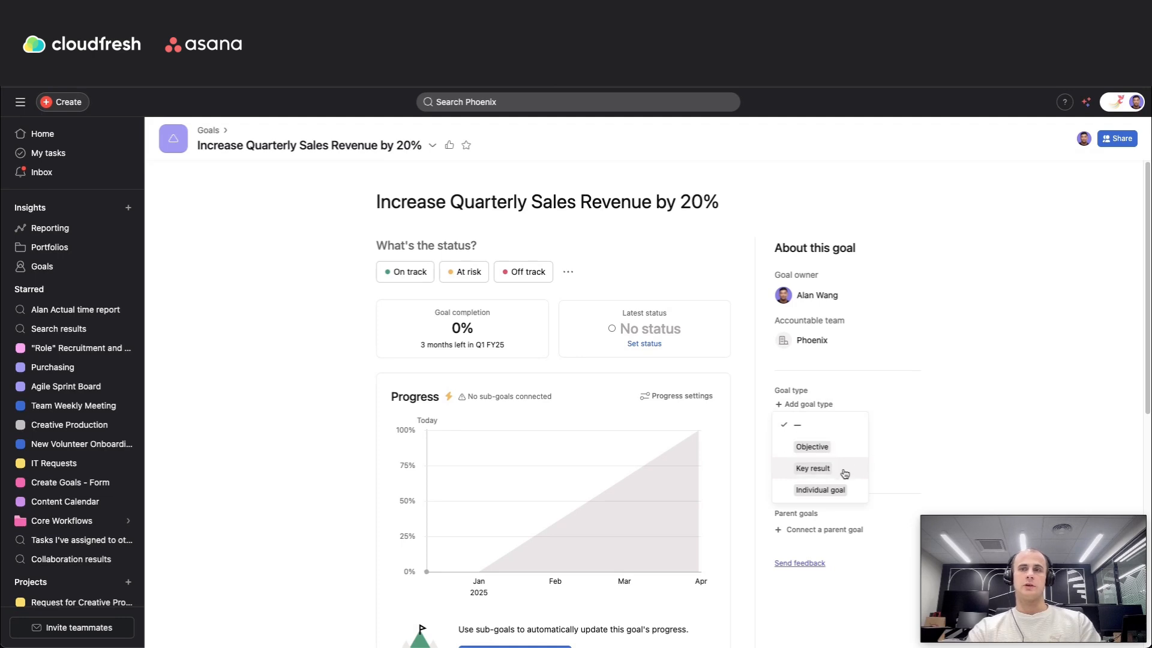
pyautogui.click(812, 468)
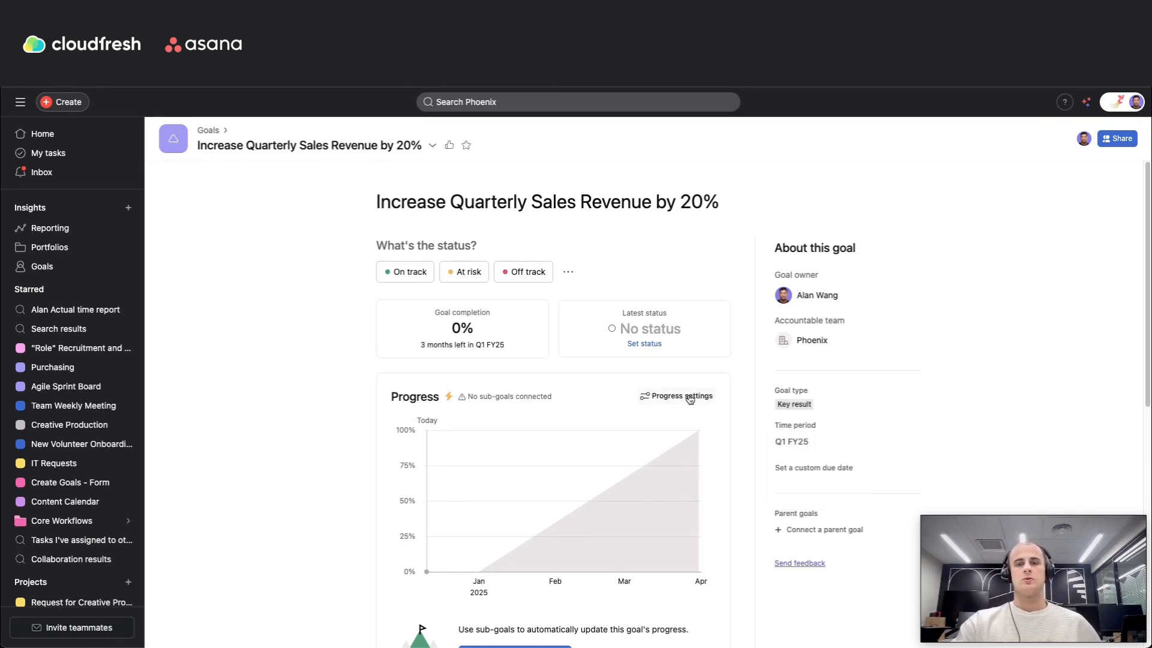
pyautogui.moveTo(691, 402)
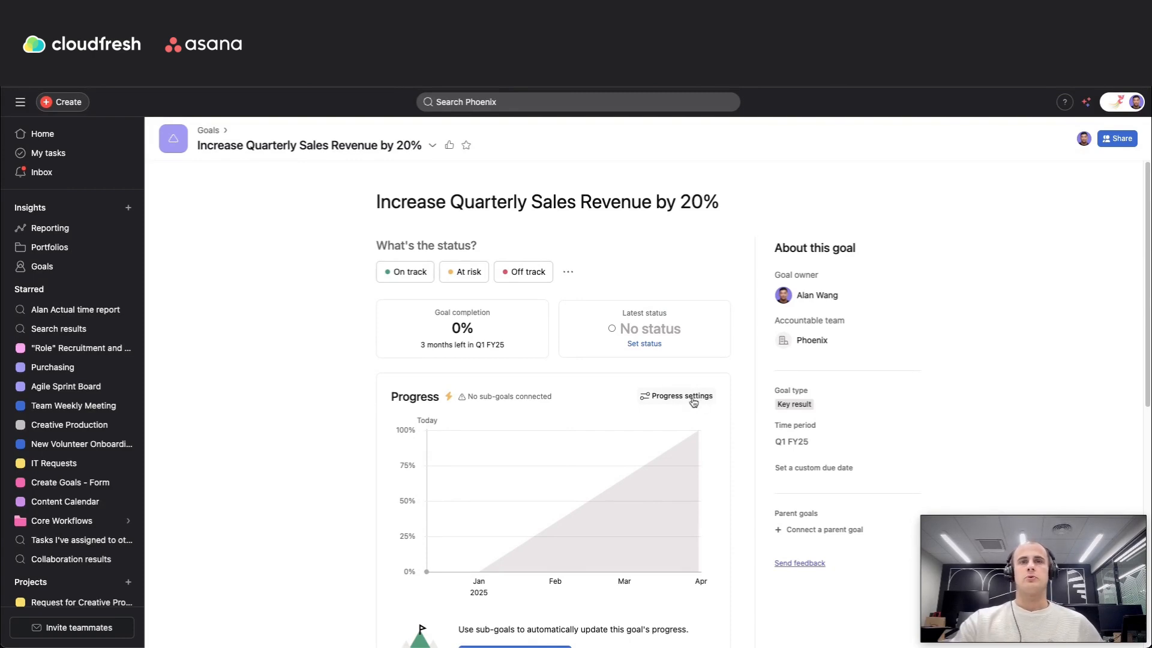
pyautogui.click(676, 396)
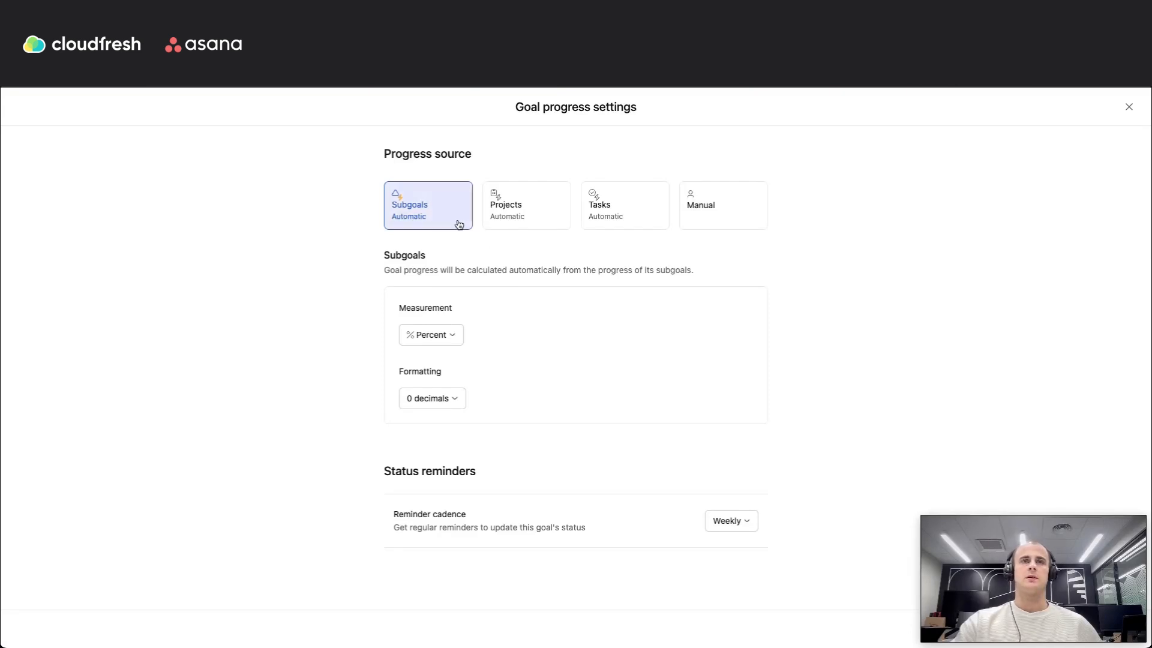
pyautogui.moveTo(461, 219)
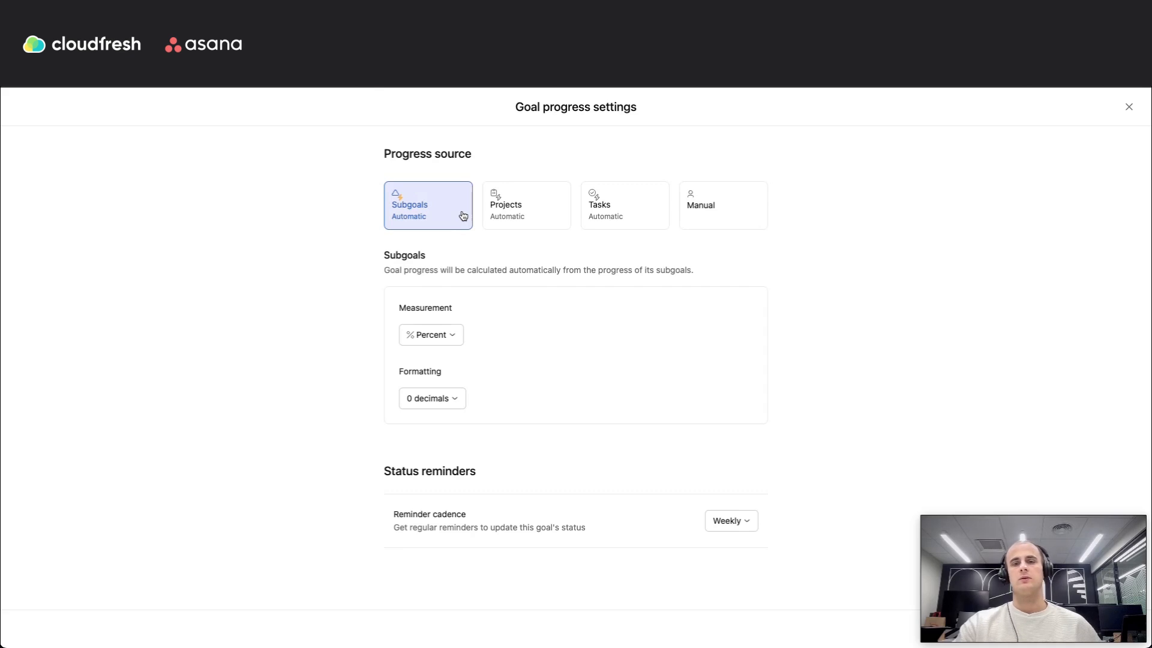
pyautogui.moveTo(470, 209)
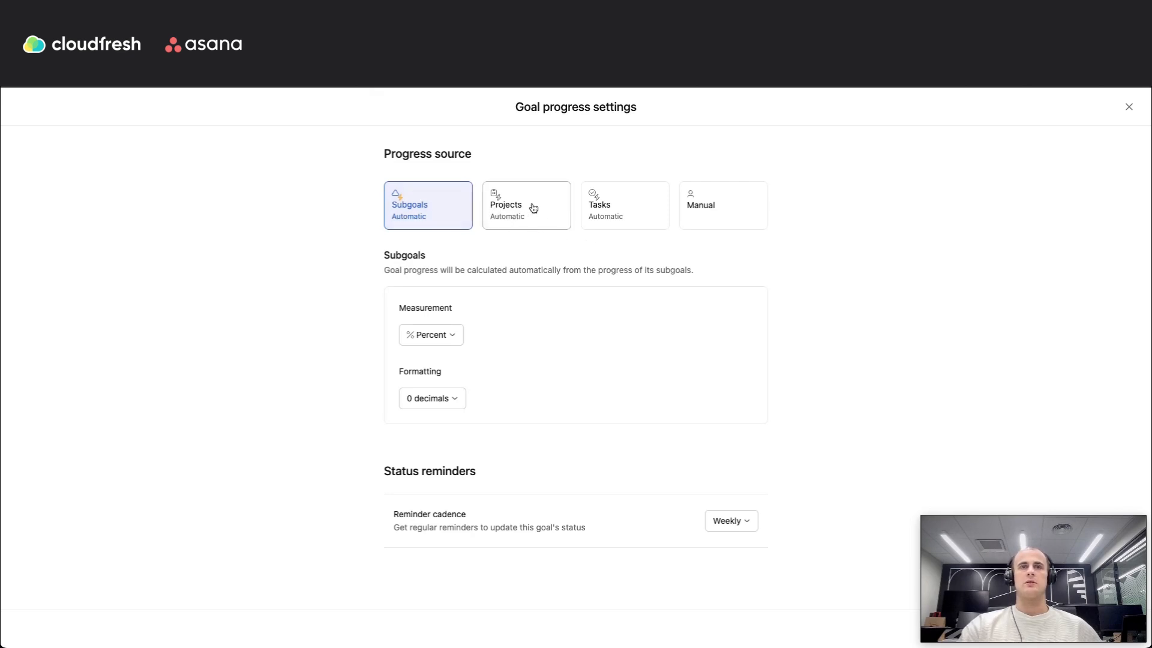
pyautogui.click(624, 205)
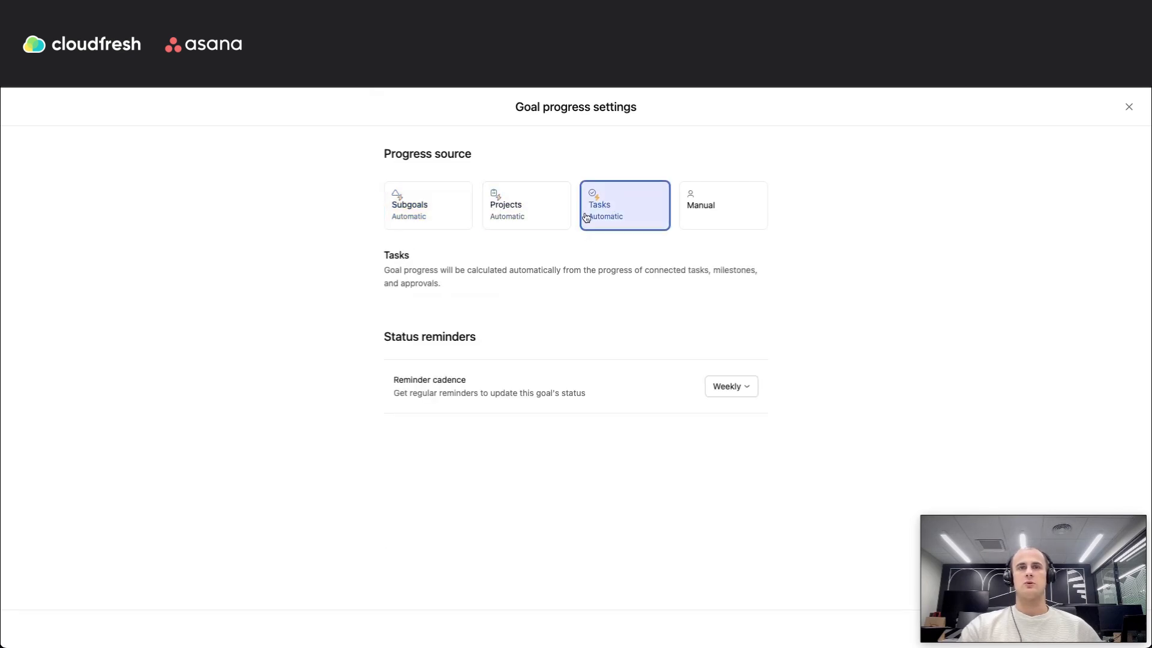
pyautogui.click(1128, 107)
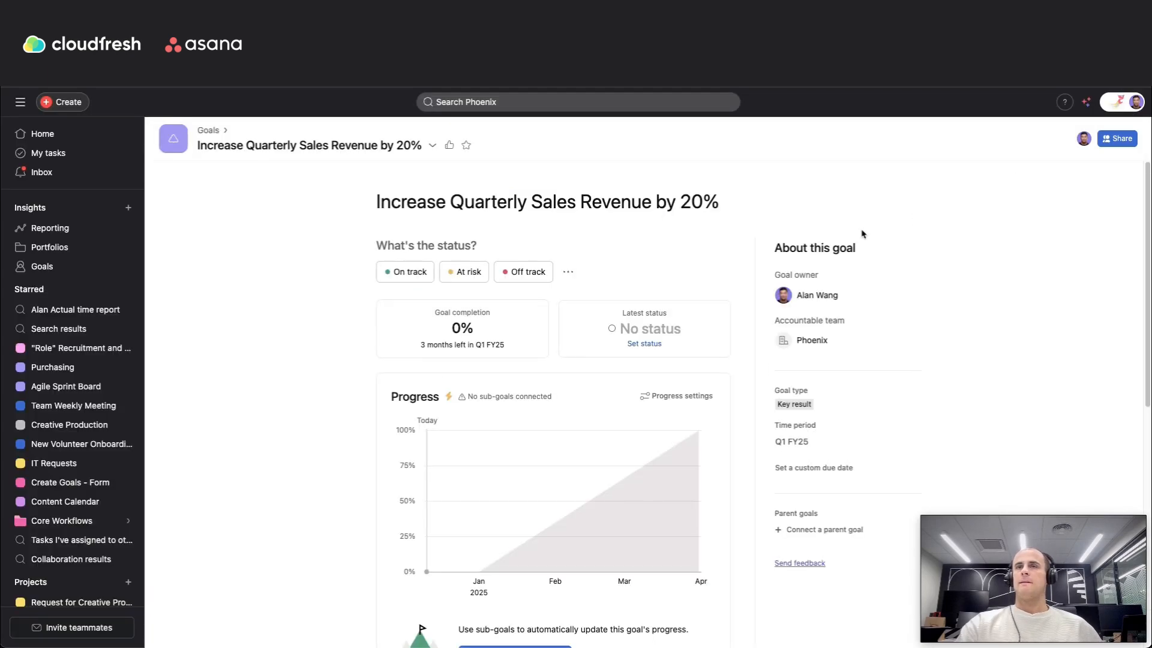
# Connect the Purchasing project as related work for the goal
pyautogui.scroll(-3)
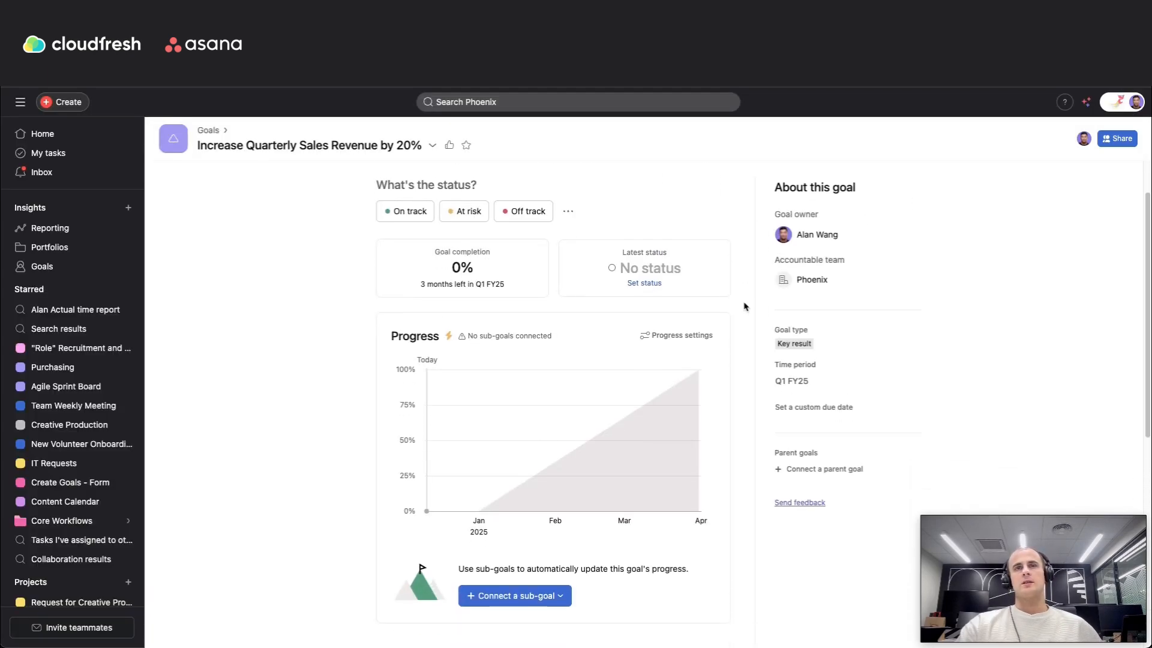
pyautogui.scroll(-3)
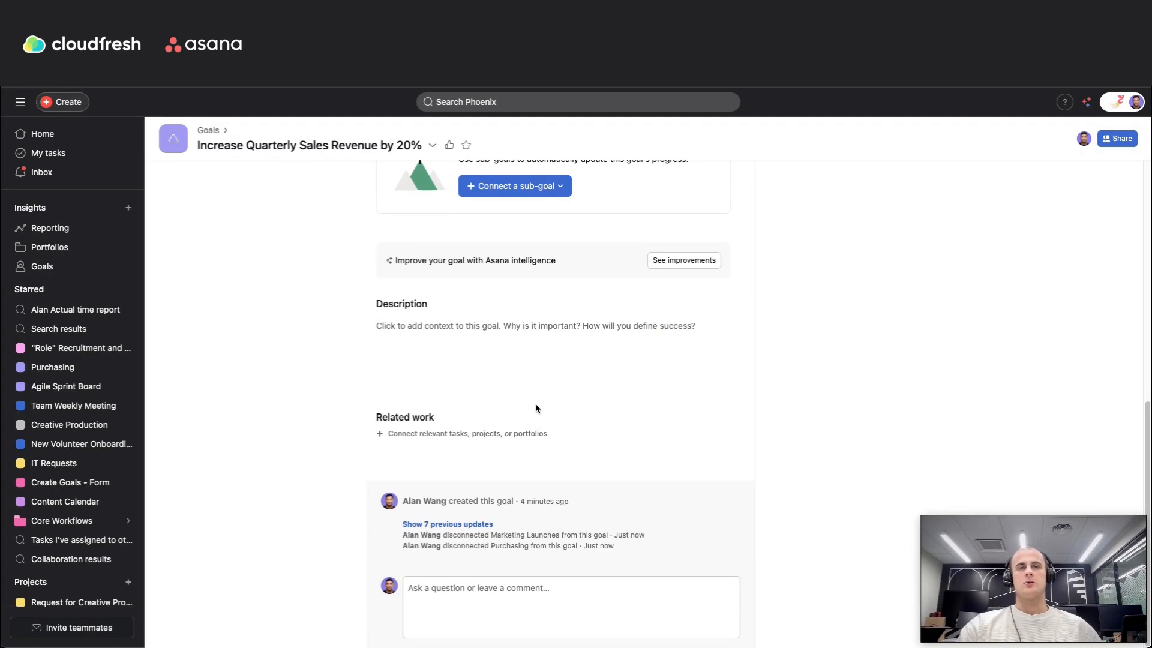
pyautogui.moveTo(434, 443)
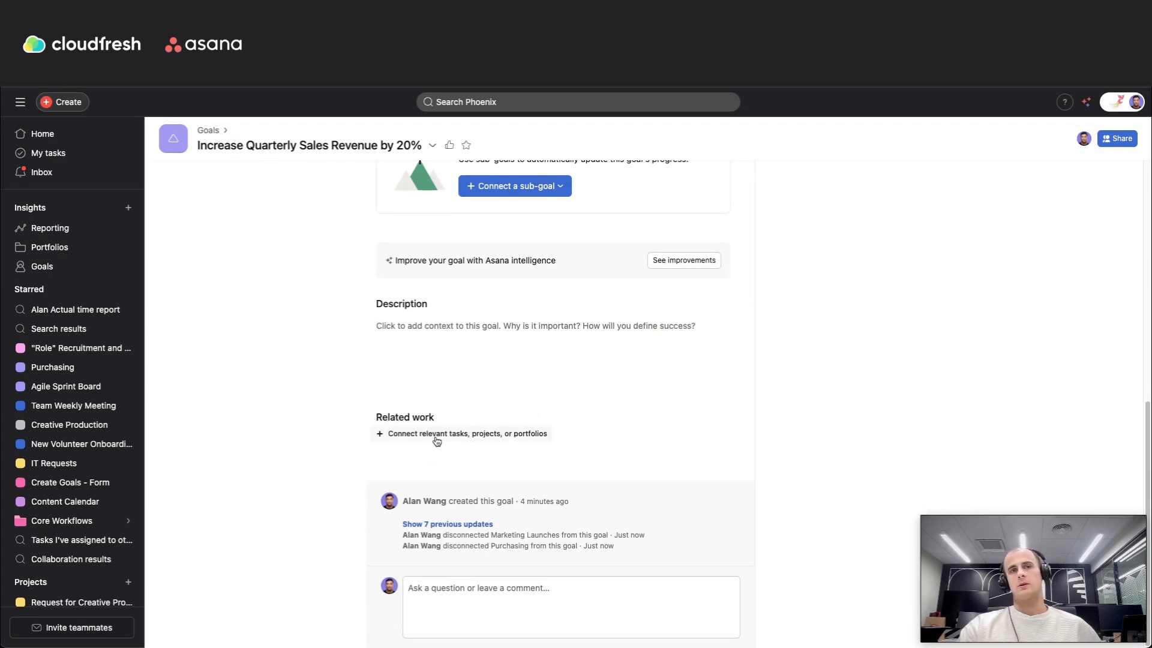
pyautogui.click(468, 433)
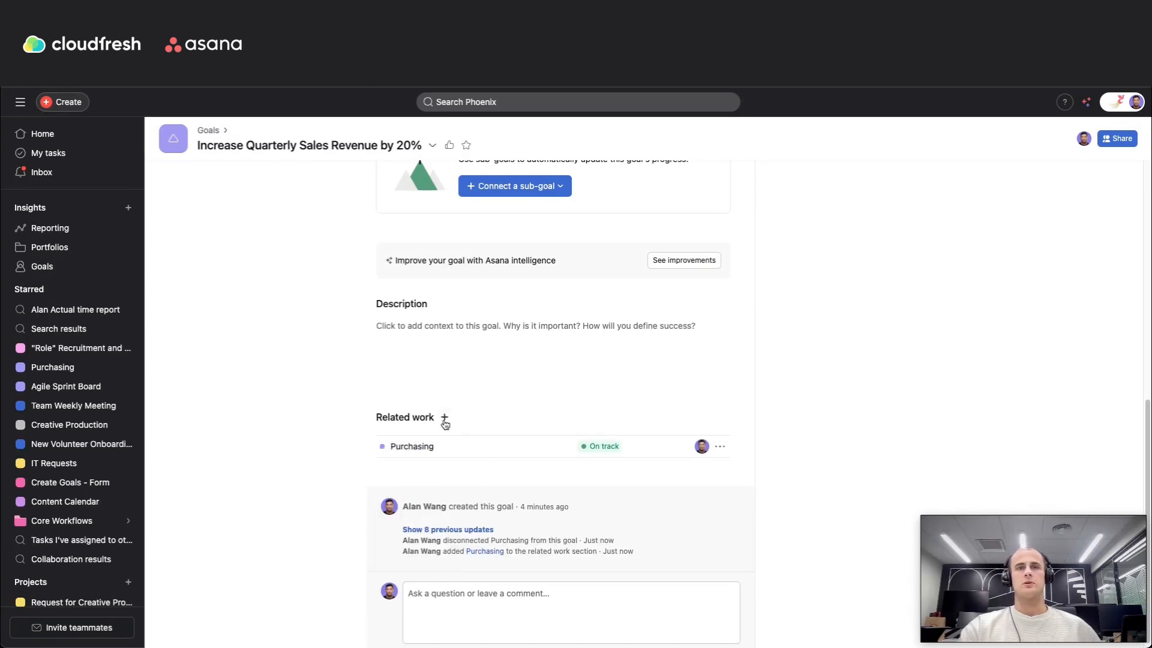
pyautogui.click(444, 418)
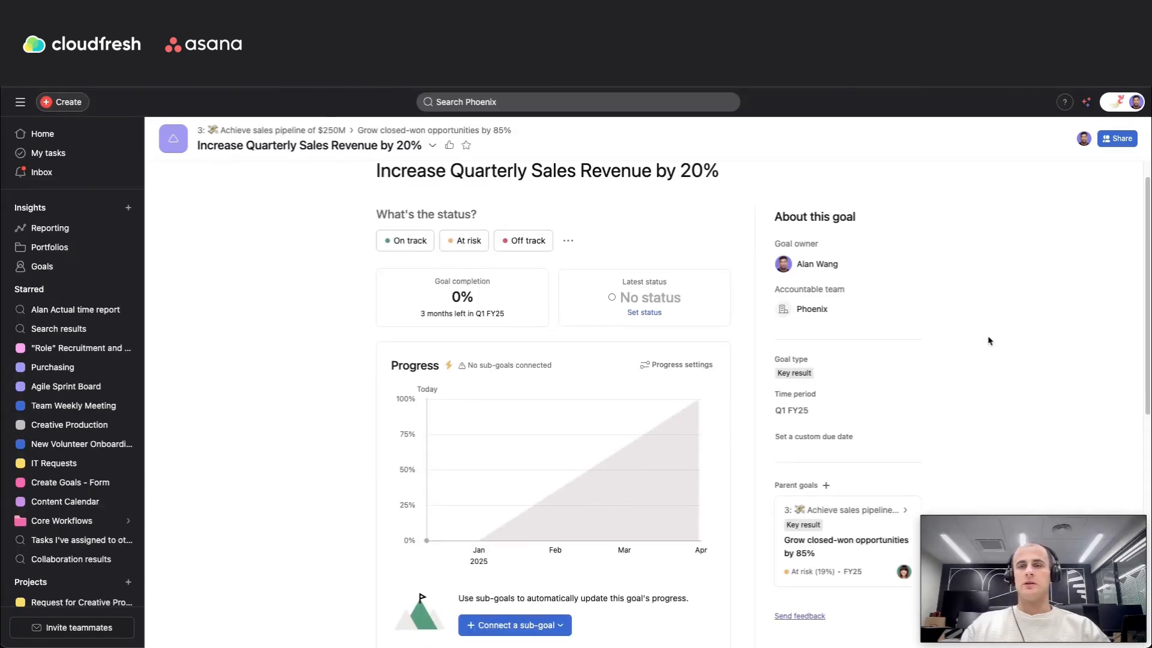
# Link 'Achieve $500K ARR in APAC' as a second parent goal
pyautogui.scroll(-3)
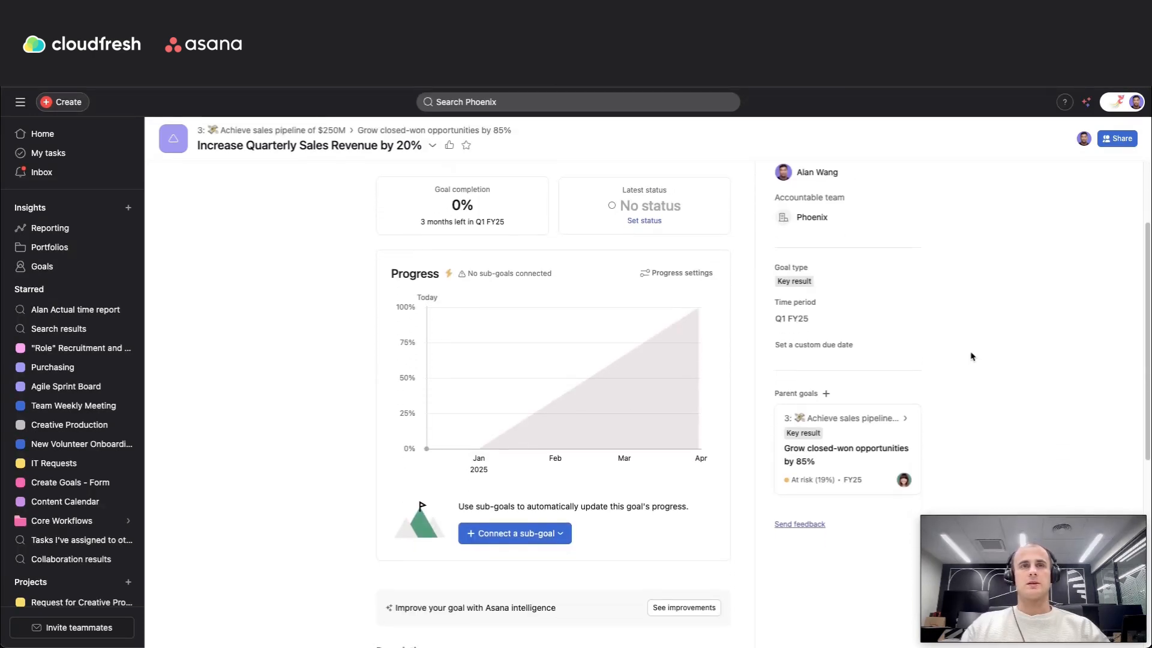
pyautogui.moveTo(990, 317)
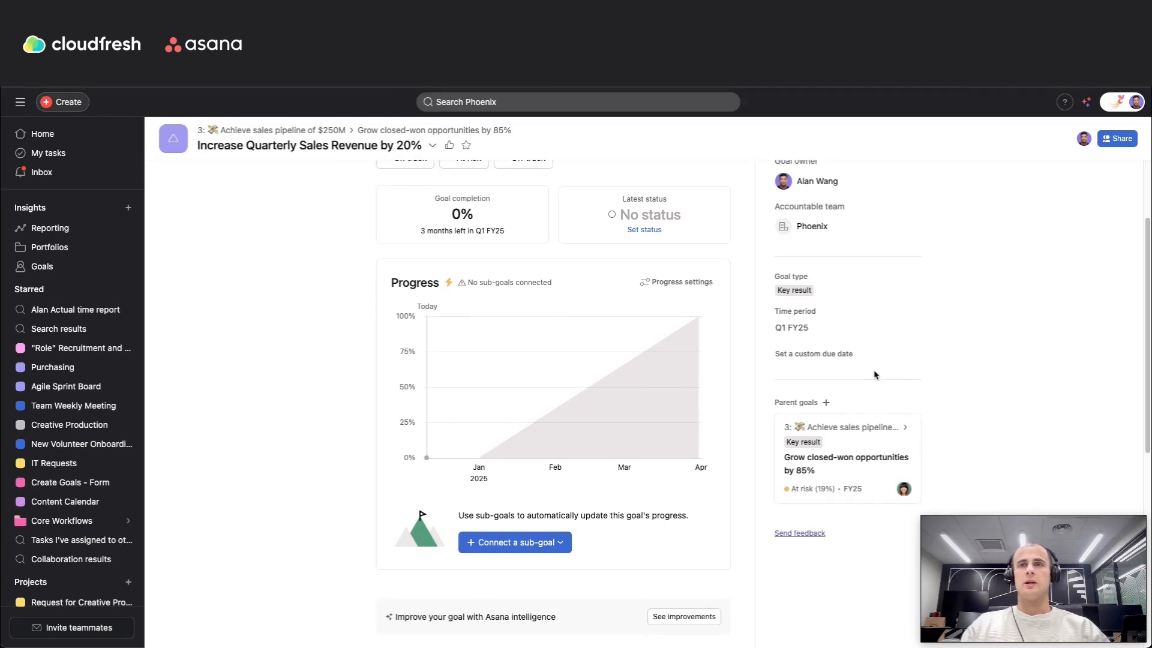
pyautogui.moveTo(826, 403)
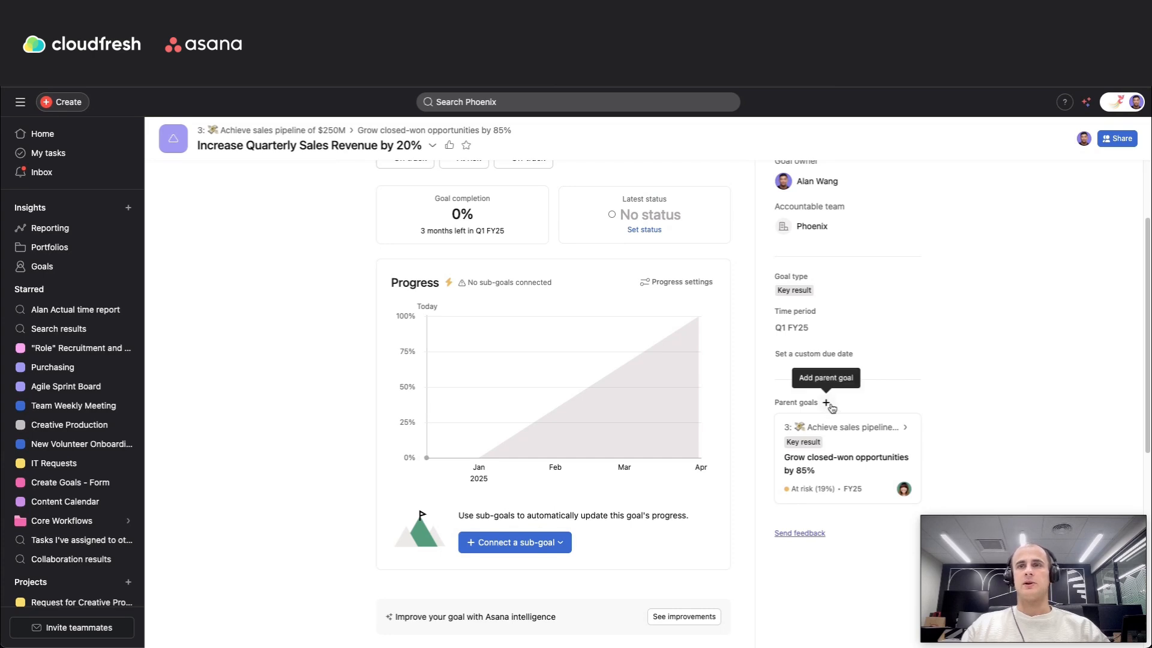
pyautogui.click(825, 403)
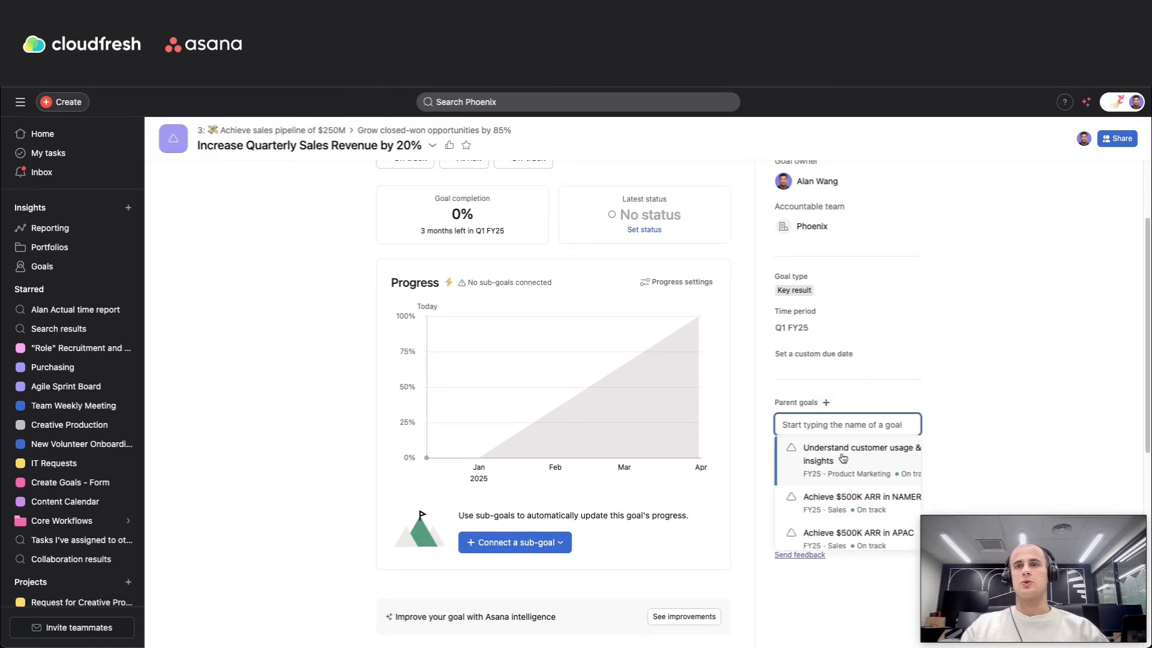
pyautogui.click(859, 531)
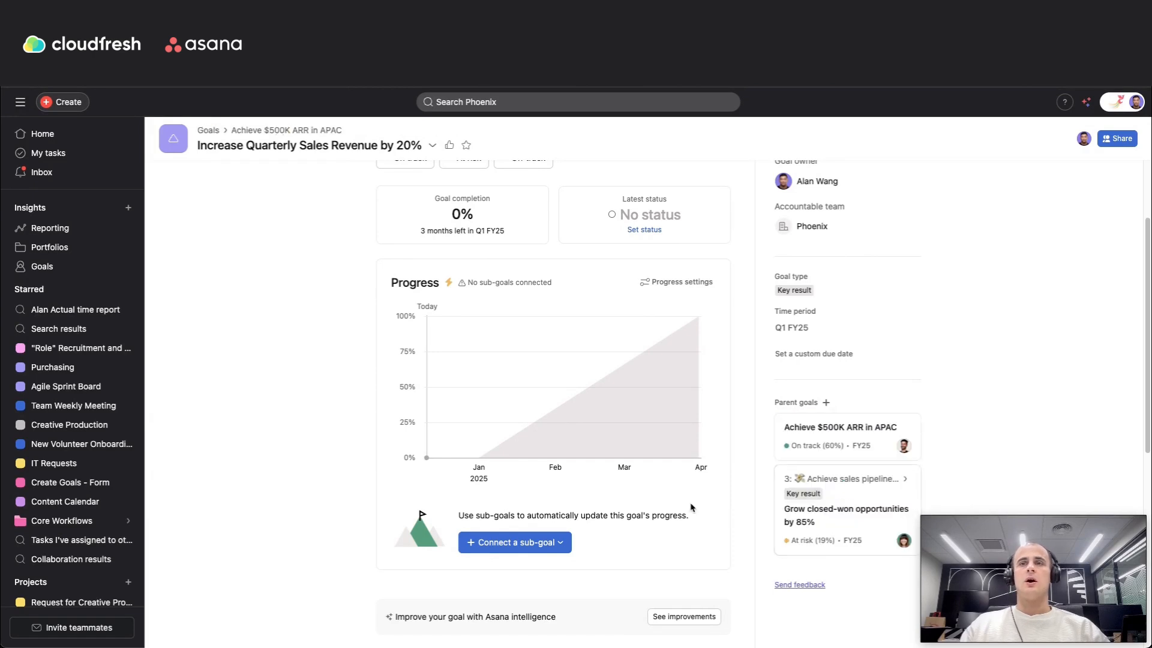
pyautogui.moveTo(358, 456)
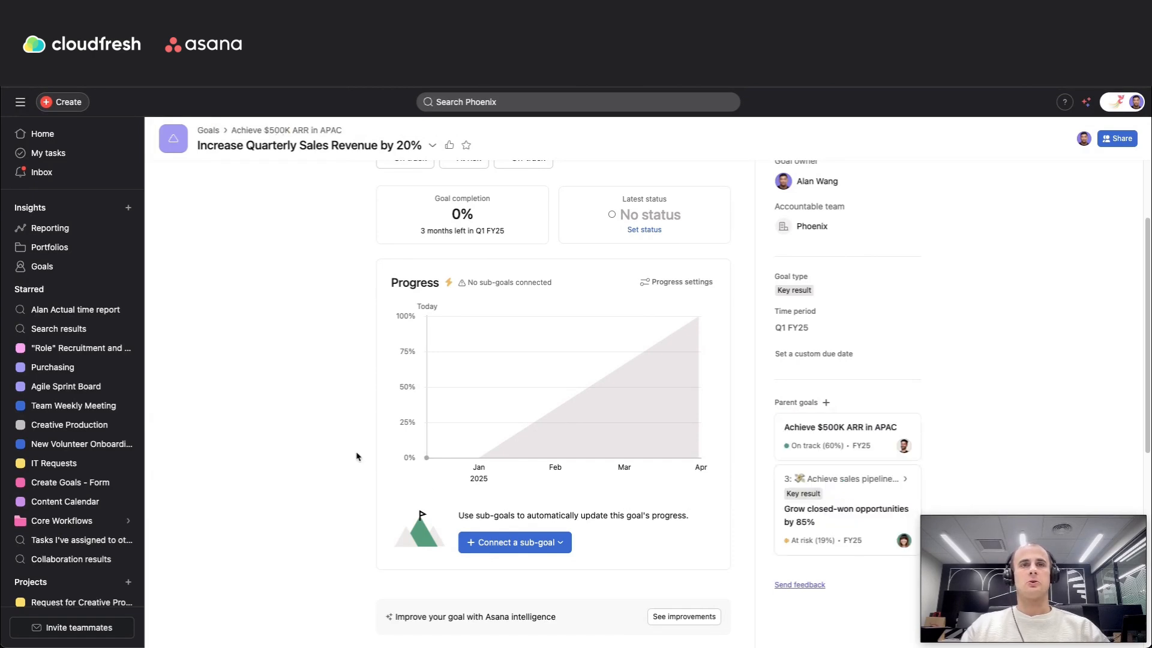
pyautogui.scroll(-3)
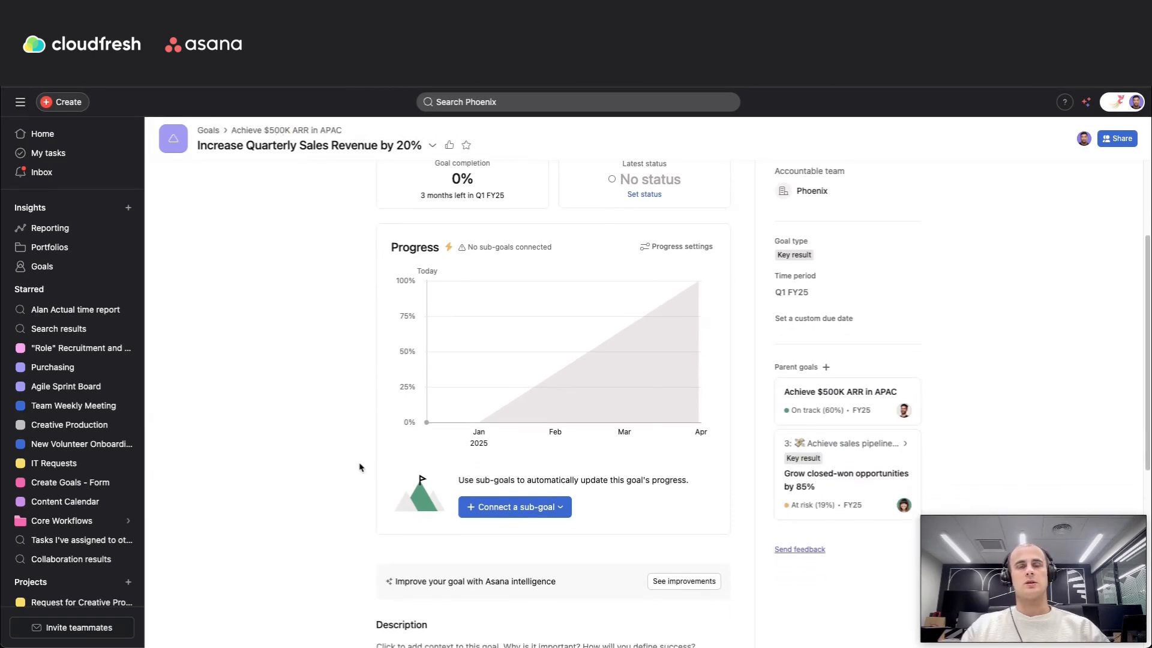
pyautogui.scroll(-3)
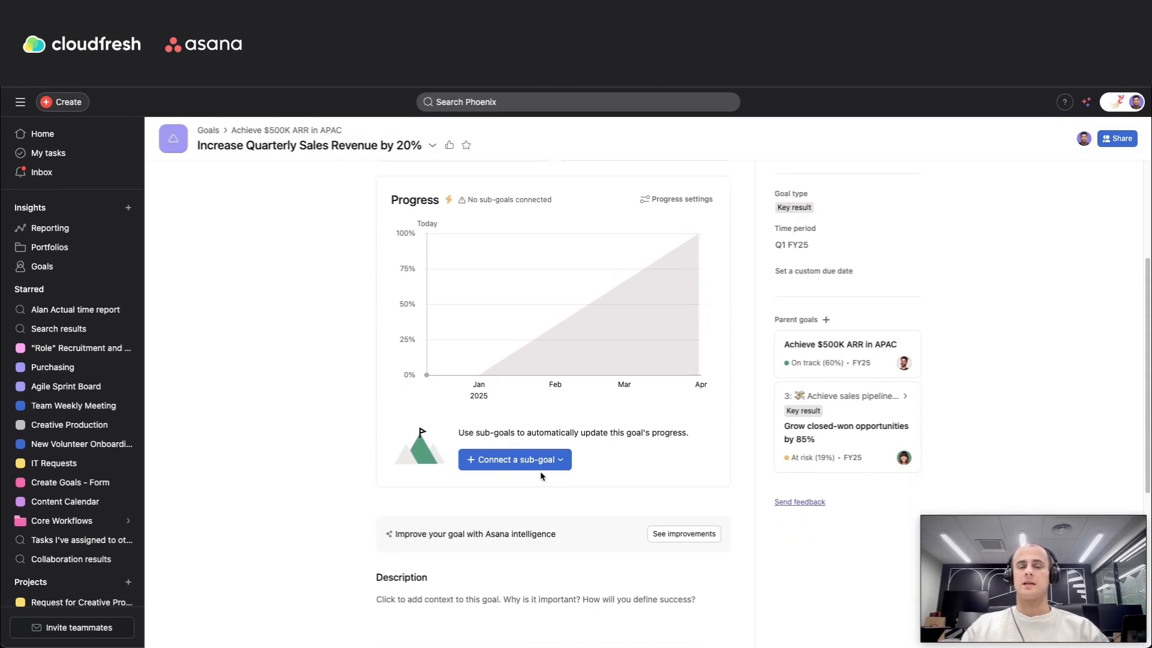
pyautogui.click(515, 459)
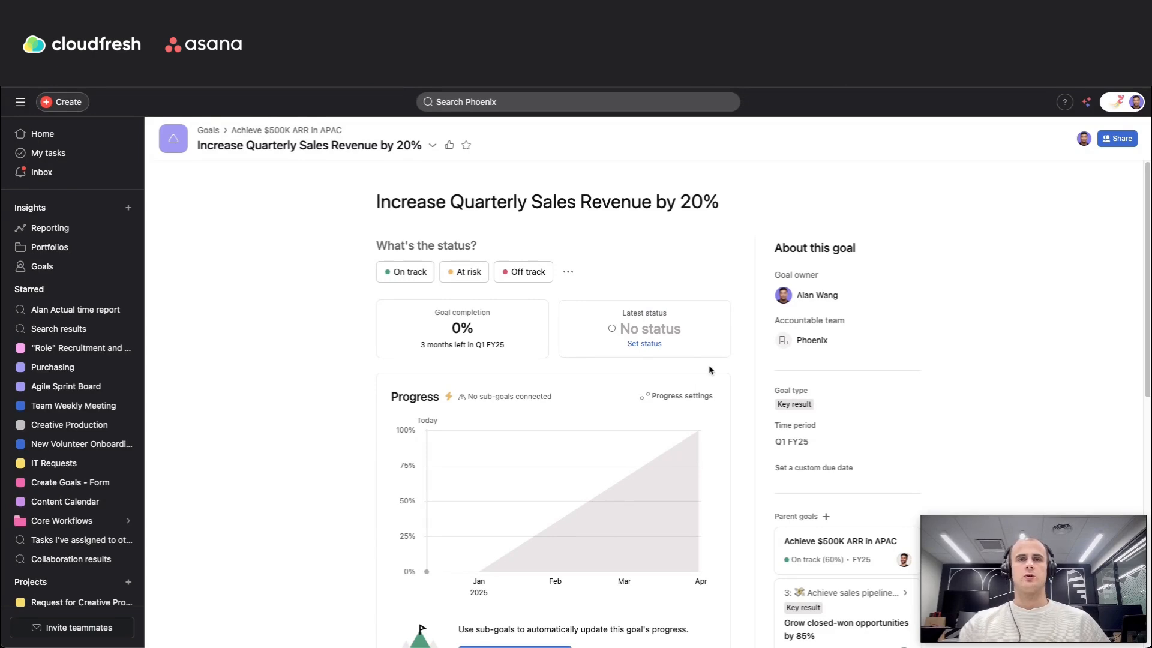
pyautogui.moveTo(702, 353)
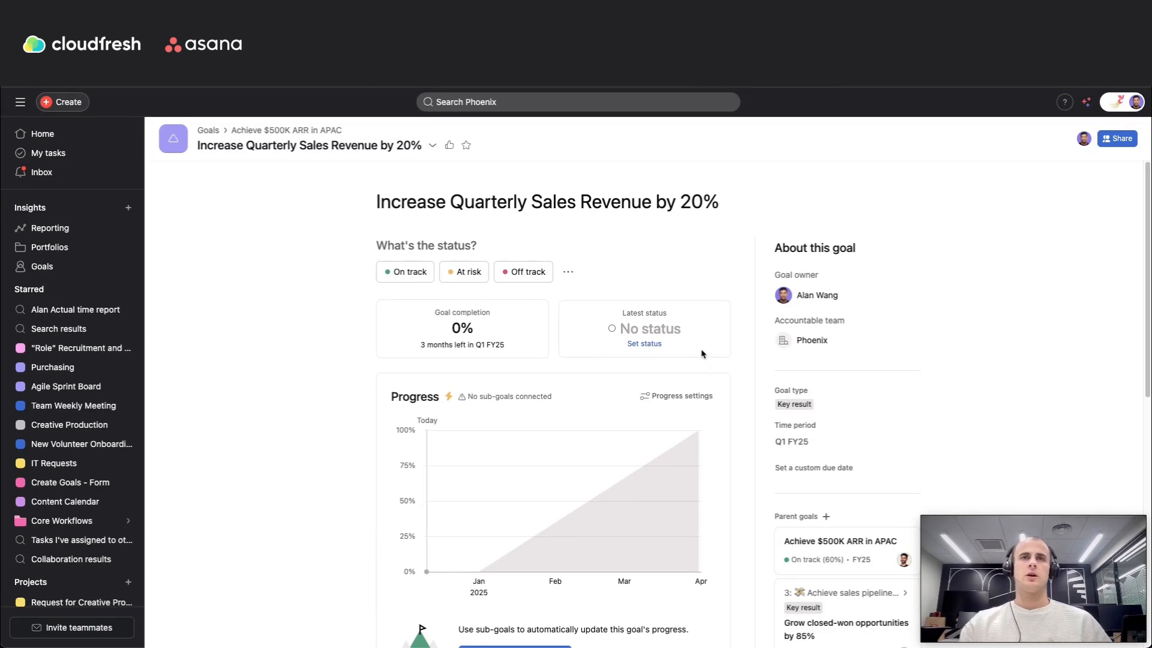
pyautogui.moveTo(741, 327)
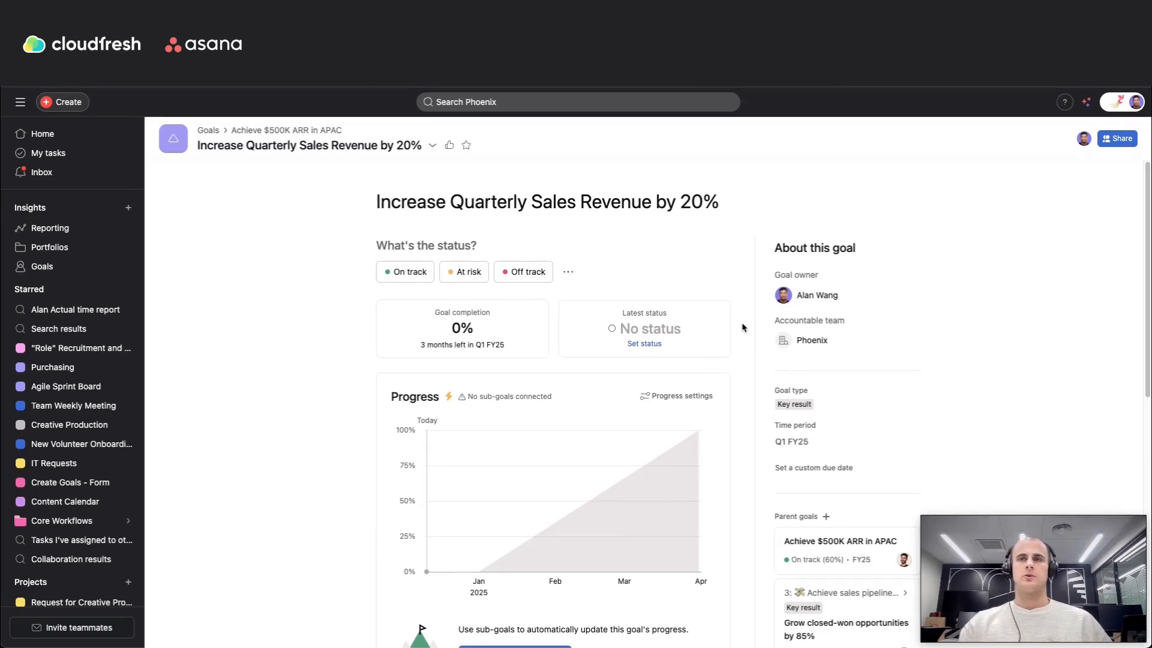
pyautogui.moveTo(738, 317)
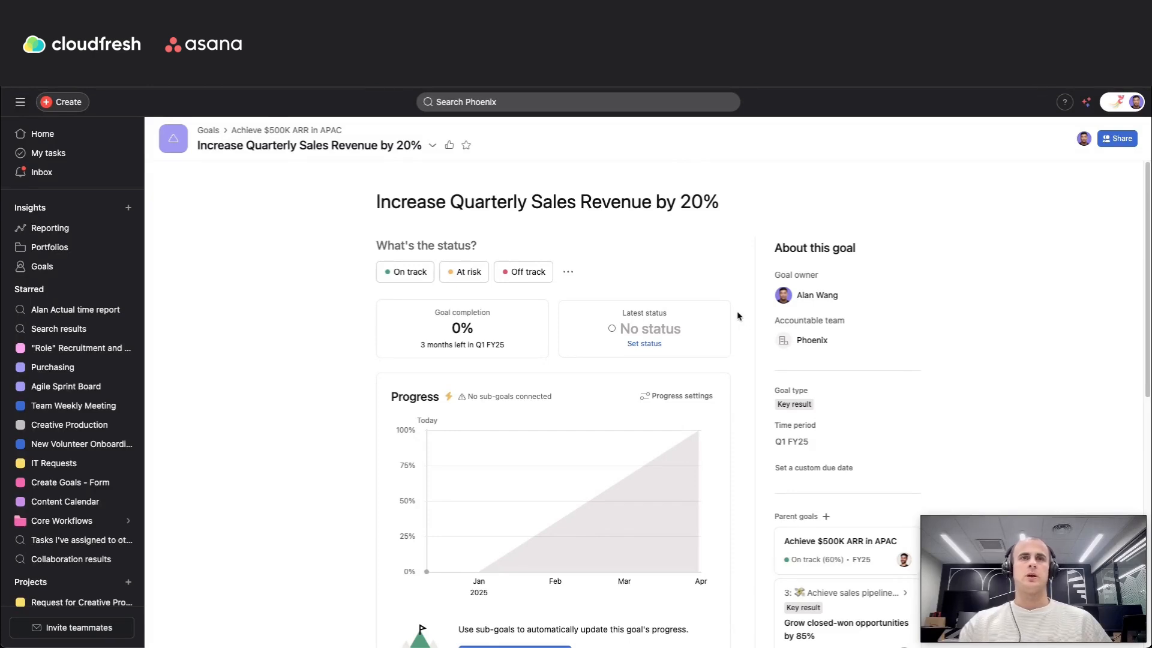
pyautogui.moveTo(713, 272)
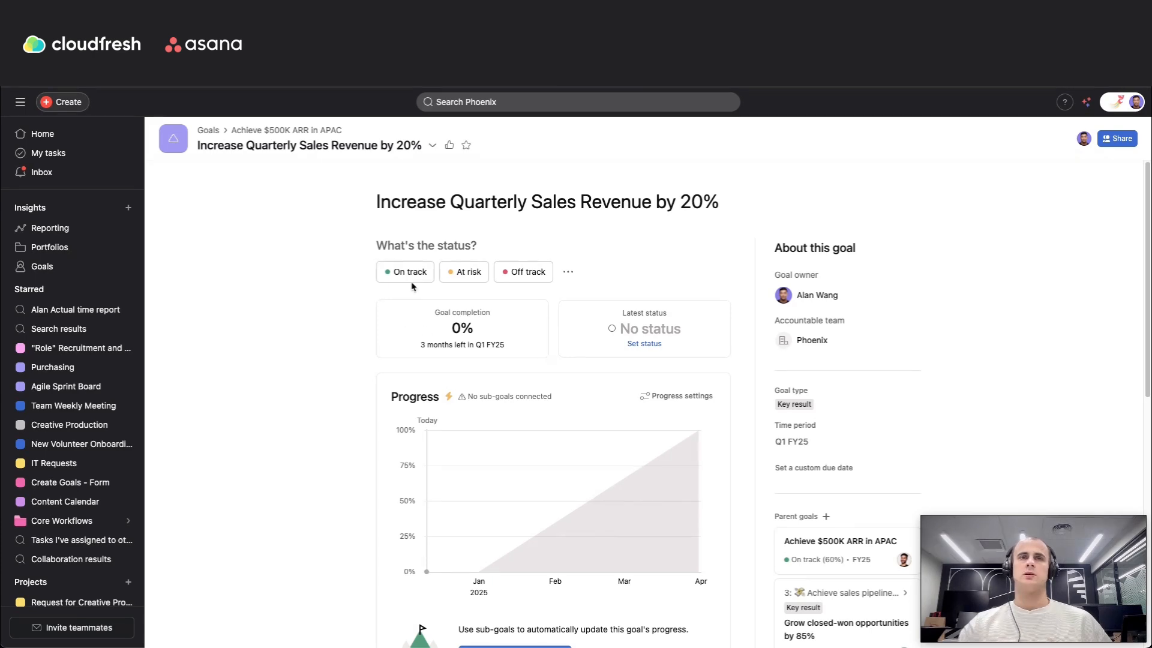
pyautogui.moveTo(476, 289)
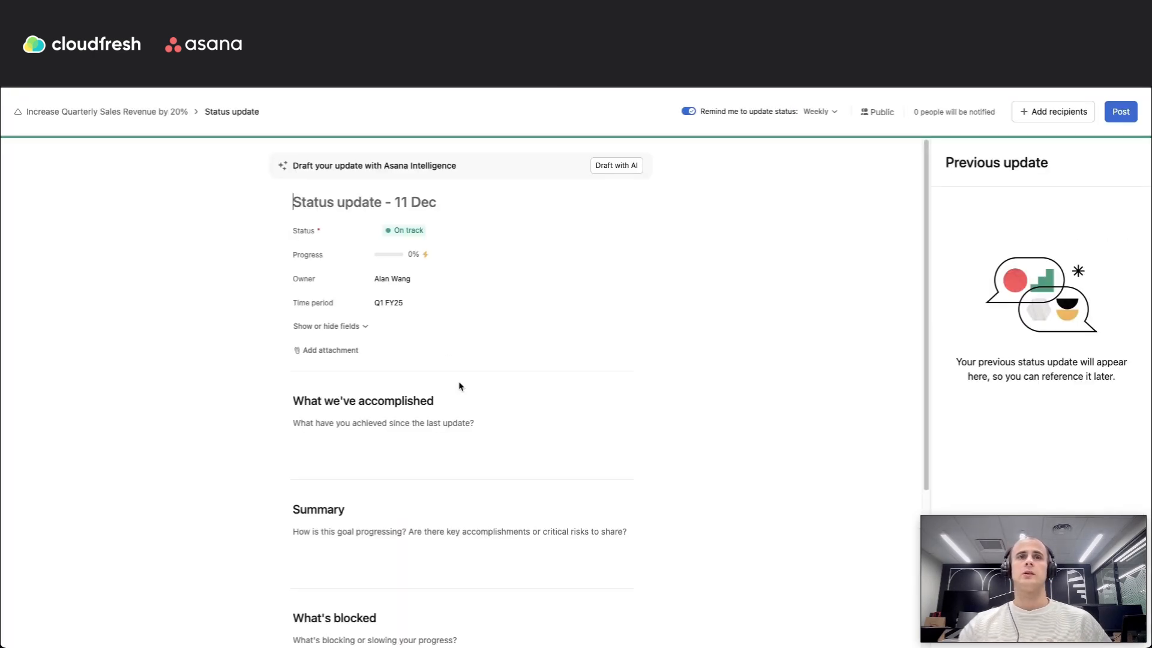
pyautogui.scroll(-3)
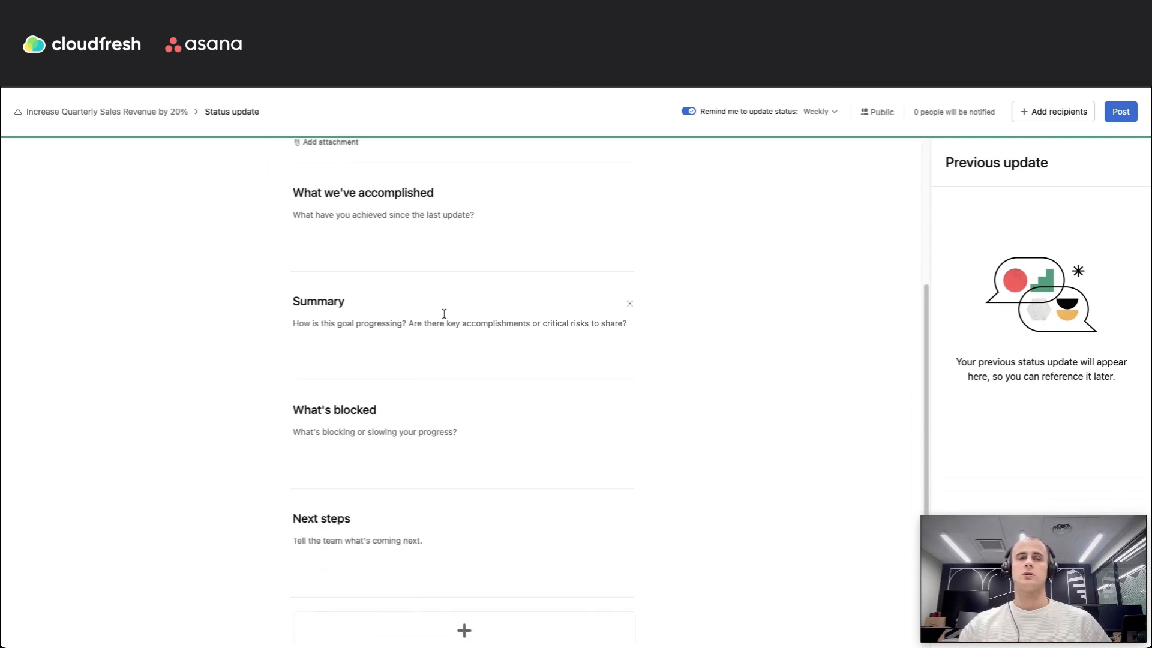
pyautogui.scroll(-3)
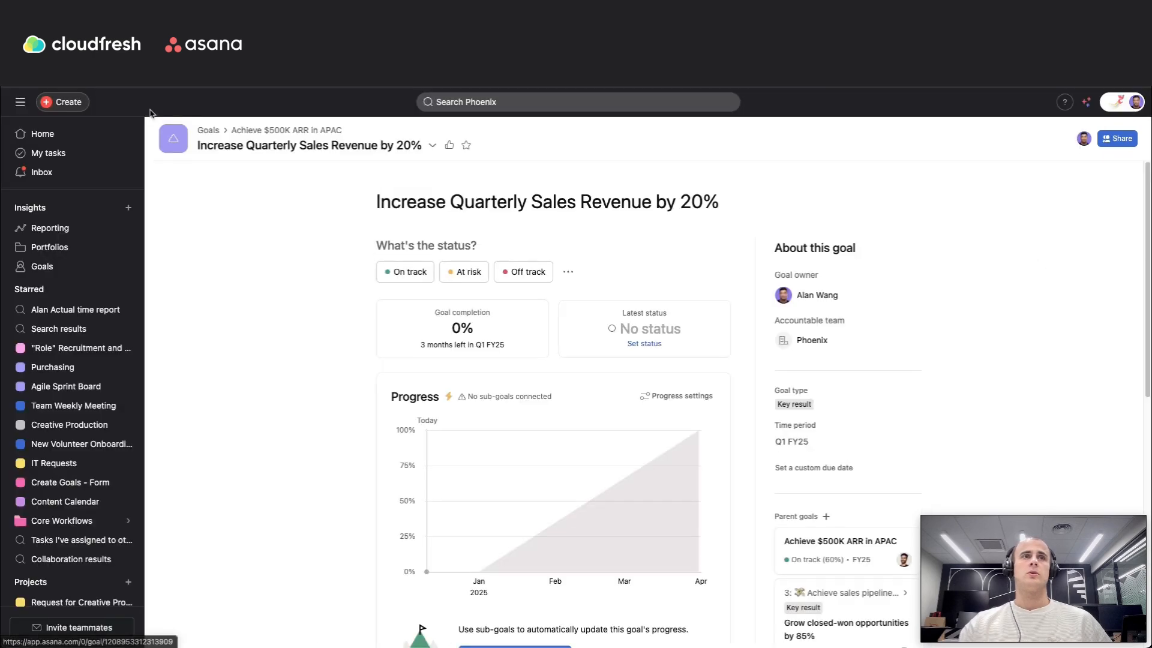
pyautogui.click(567, 273)
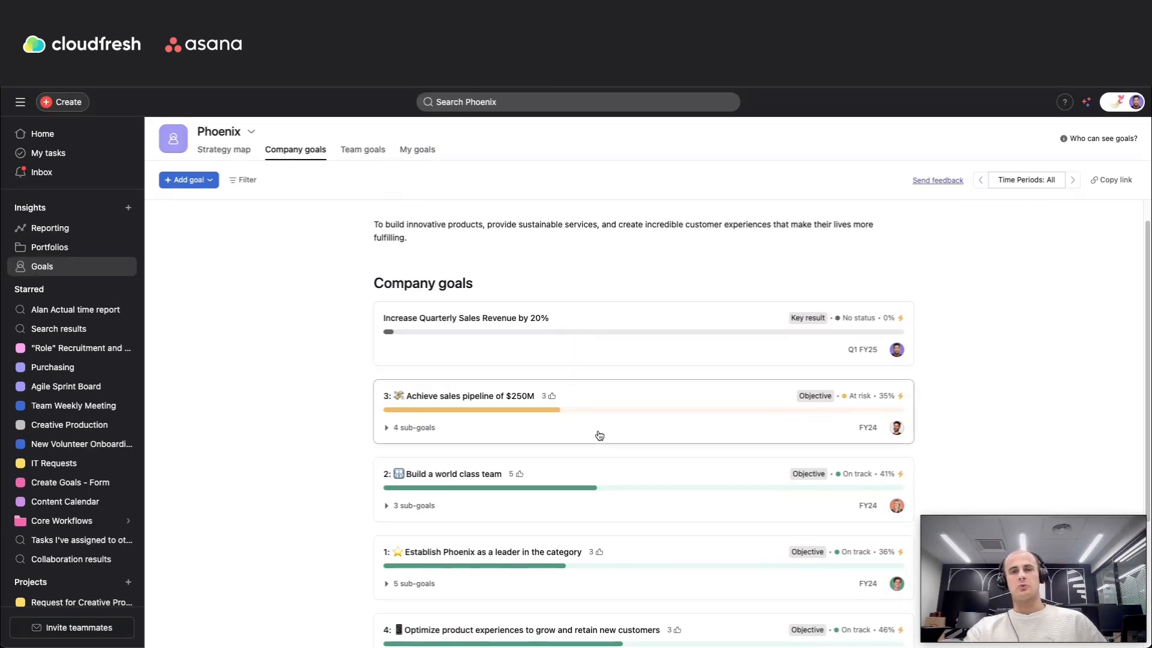
pyautogui.moveTo(518, 338)
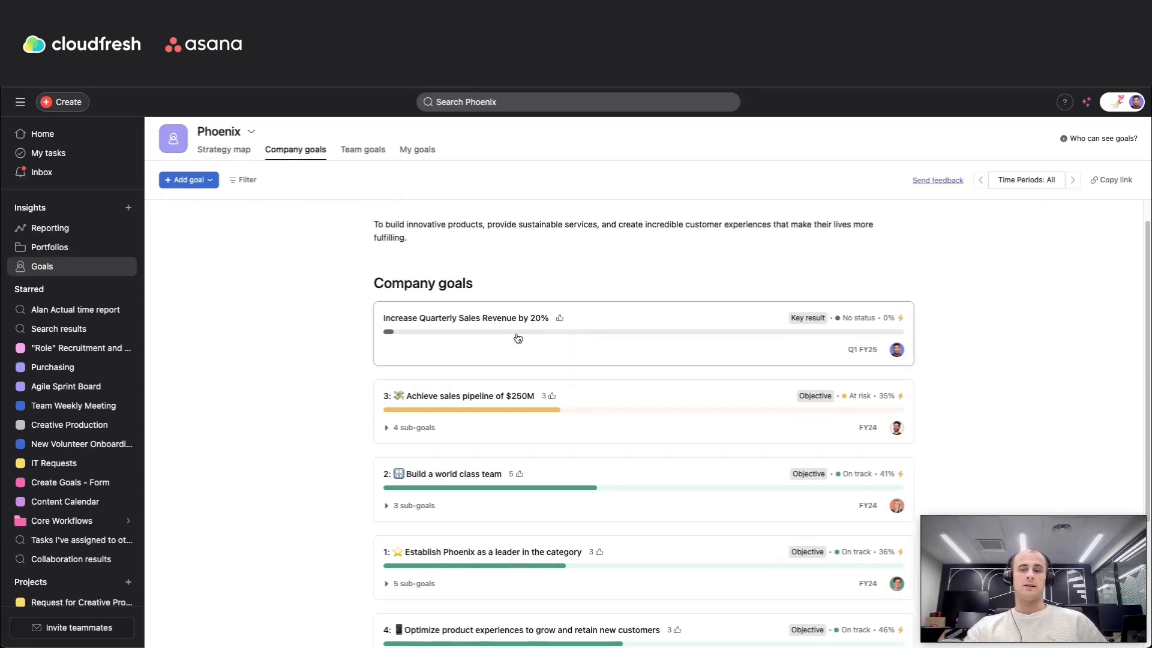
pyautogui.moveTo(536, 365)
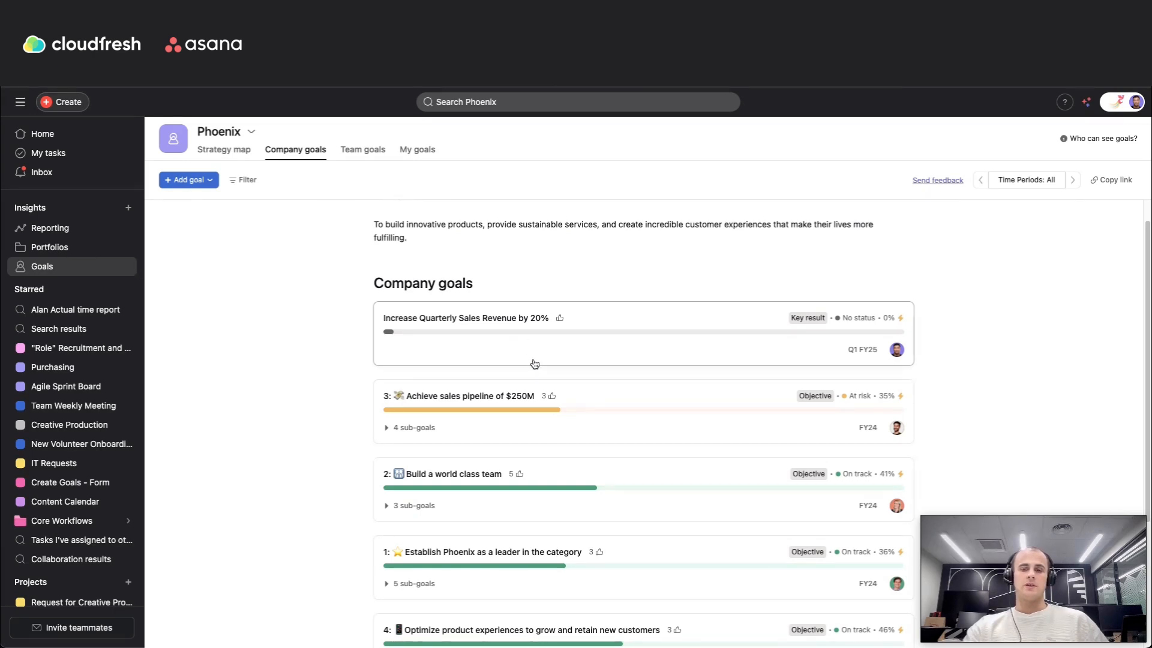
pyautogui.moveTo(541, 361)
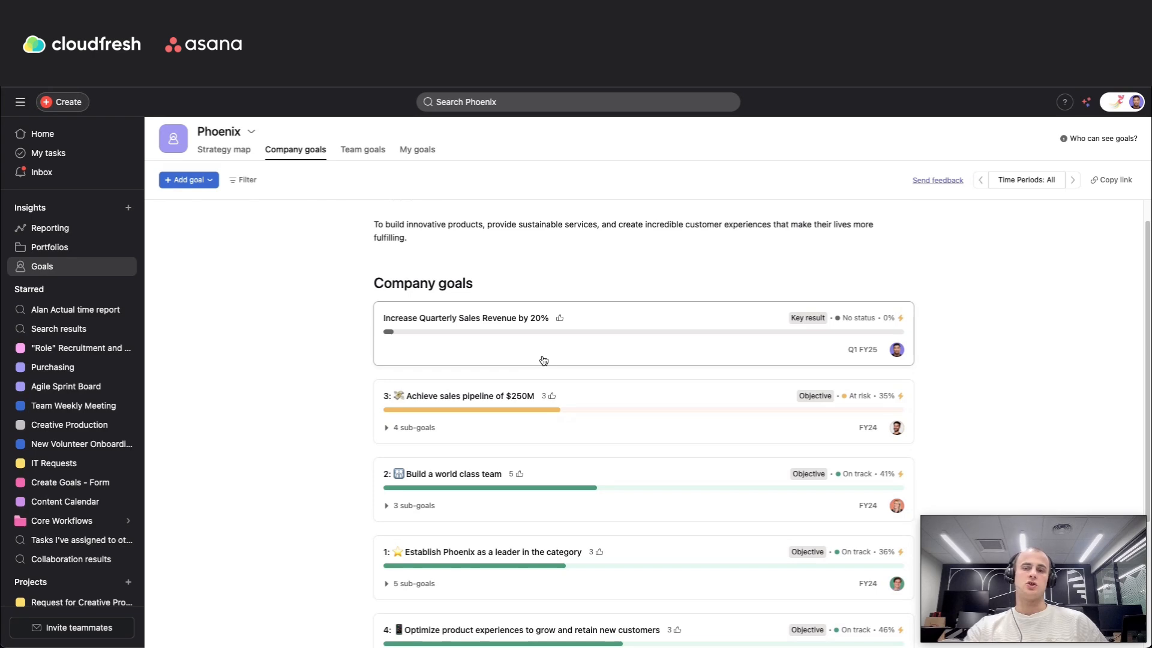
pyautogui.moveTo(607, 371)
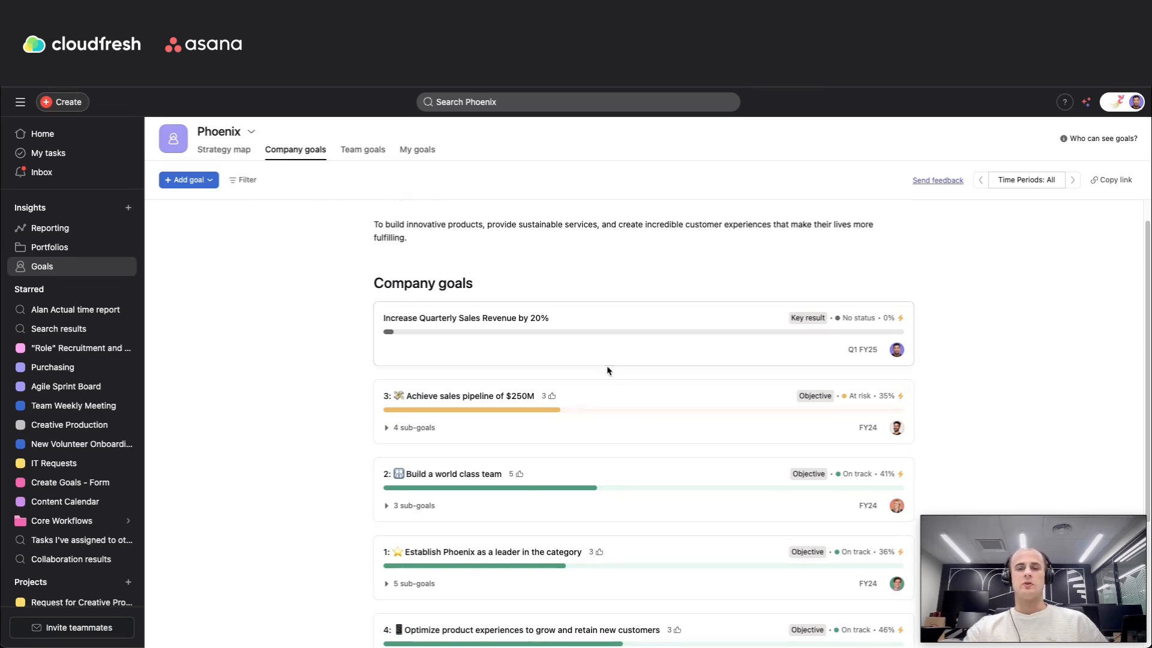
pyautogui.scroll(-3)
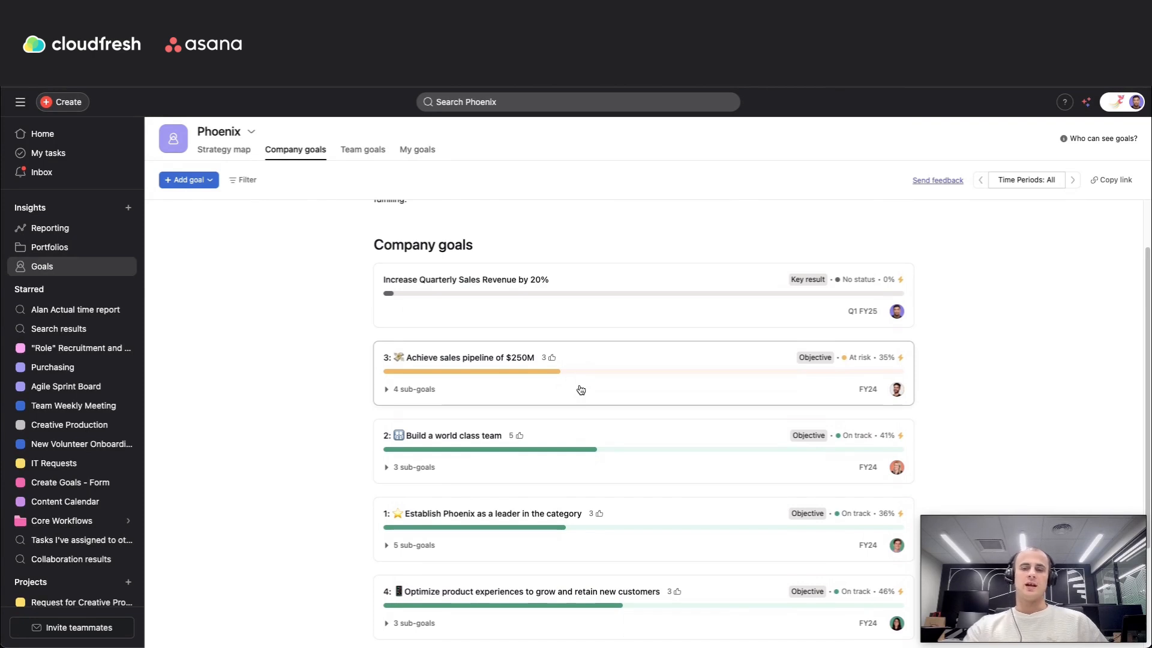
pyautogui.moveTo(579, 397)
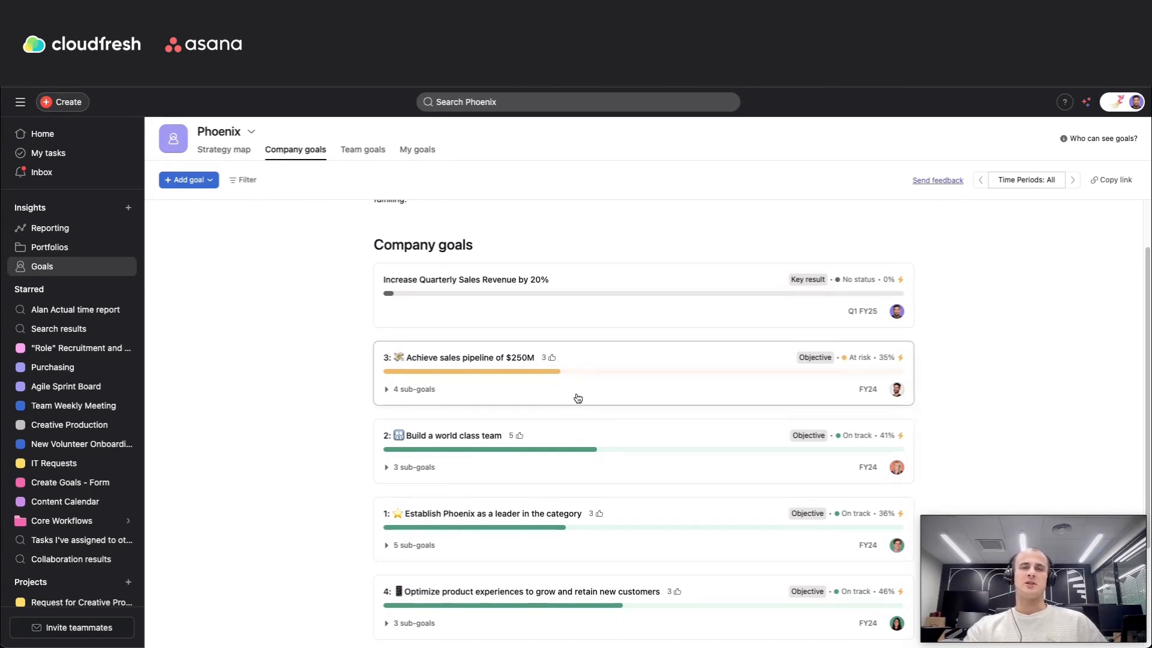